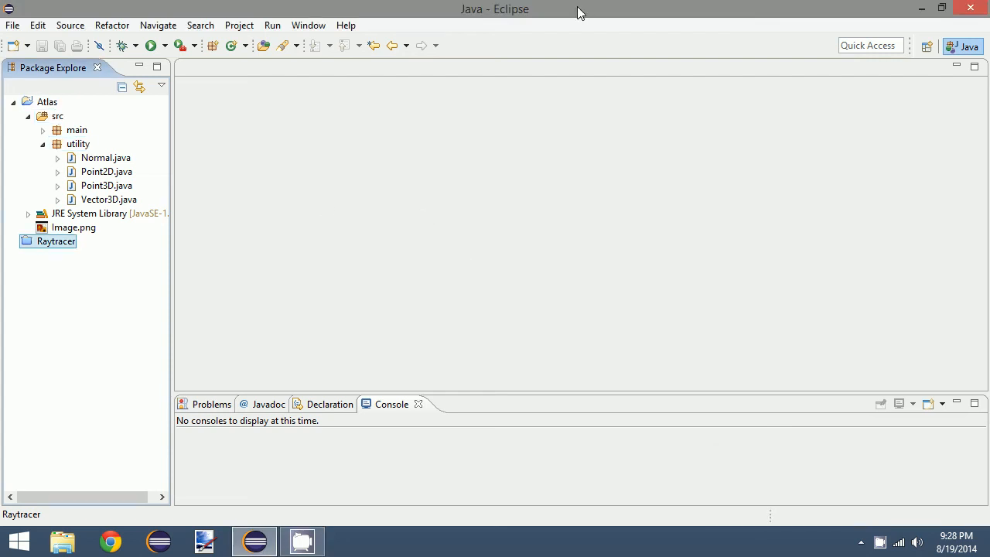
{"action": "mouse_move", "coordinate": [510, 145]}
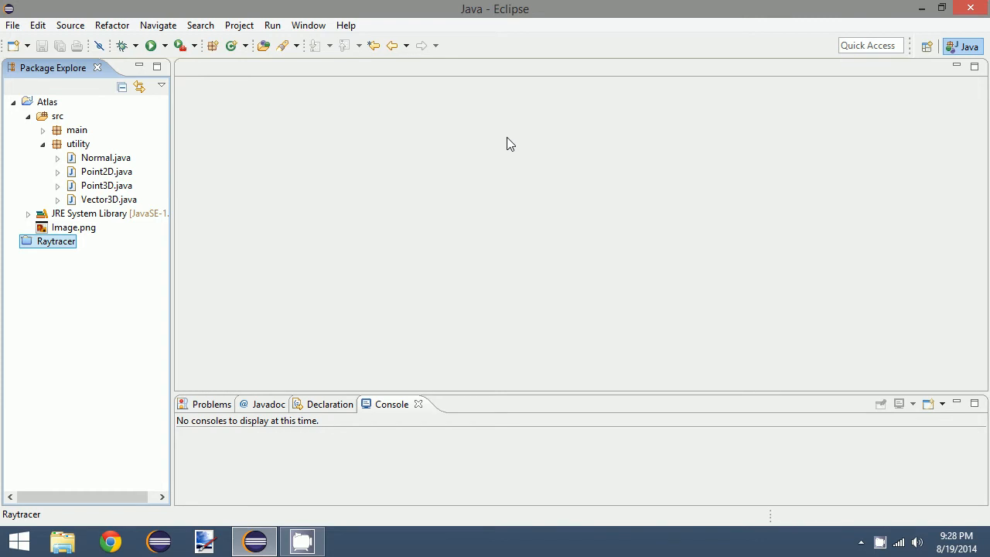
{"action": "mouse_move", "coordinate": [462, 179]}
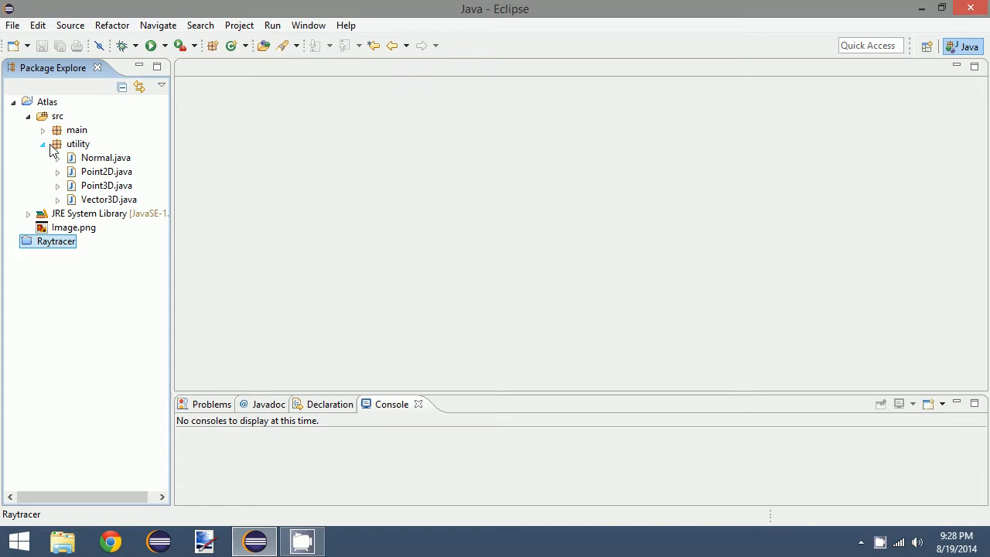
Create a new Java class named Color in the utility package via New > Class.
{"action": "left_click", "coordinate": [105, 158]}
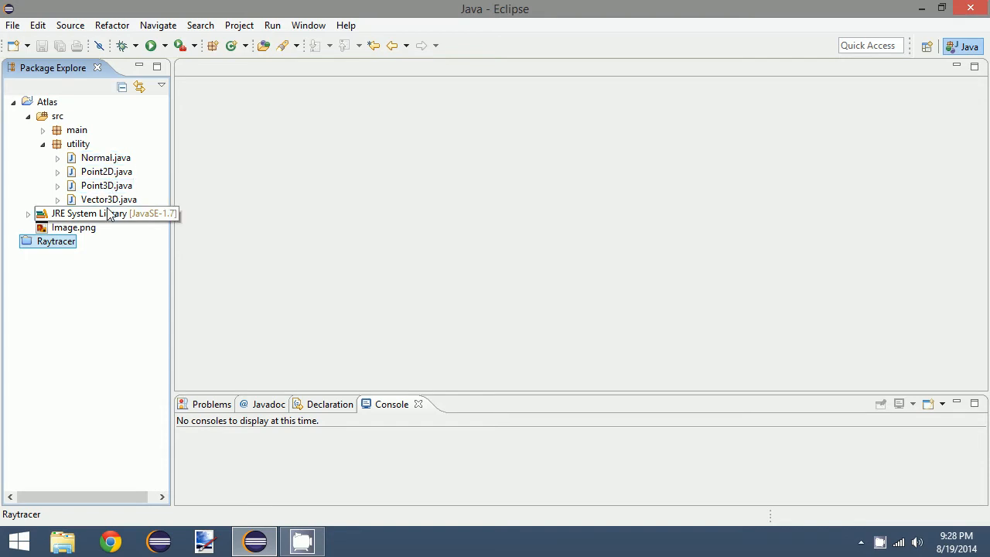
{"action": "right_click", "coordinate": [77, 144]}
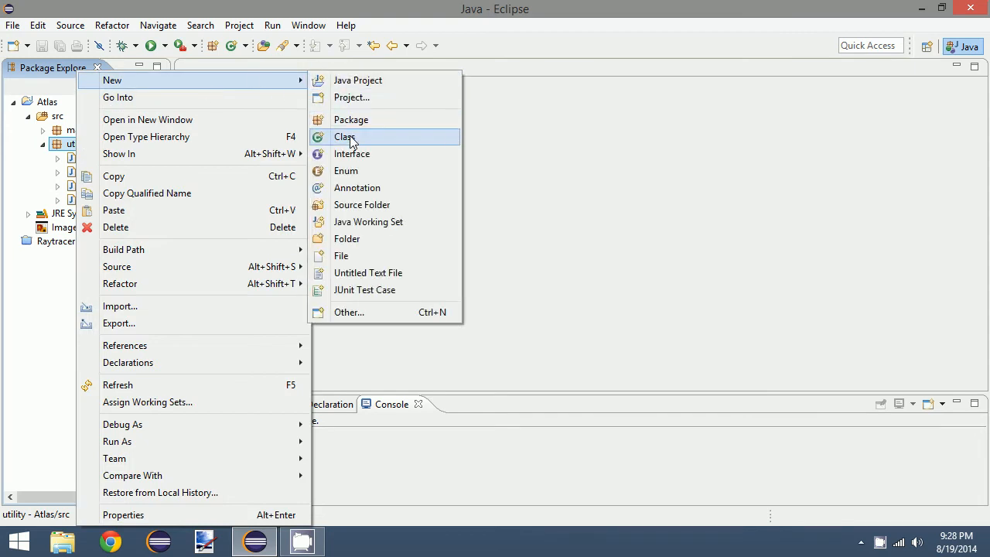
{"action": "left_click", "coordinate": [344, 136]}
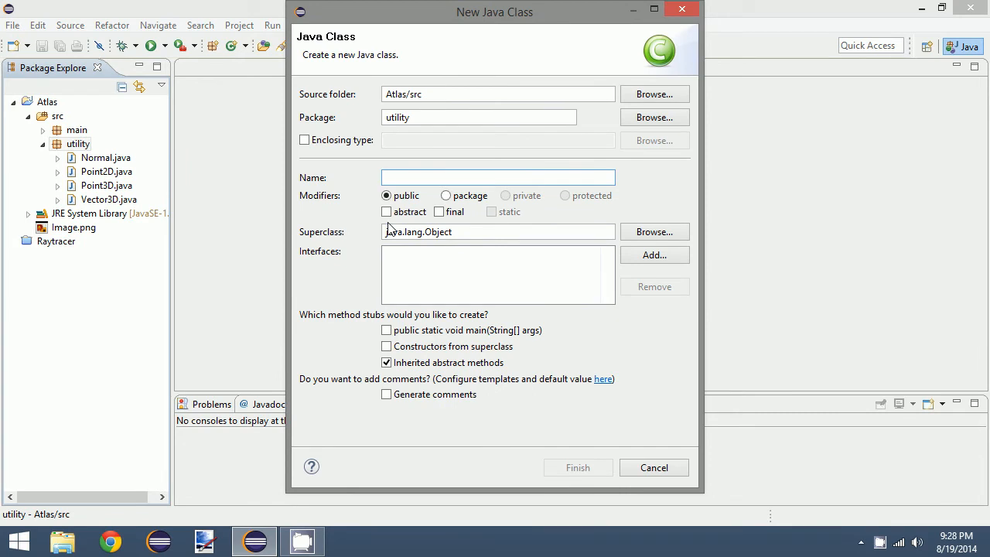
{"action": "type", "text": "Color"}
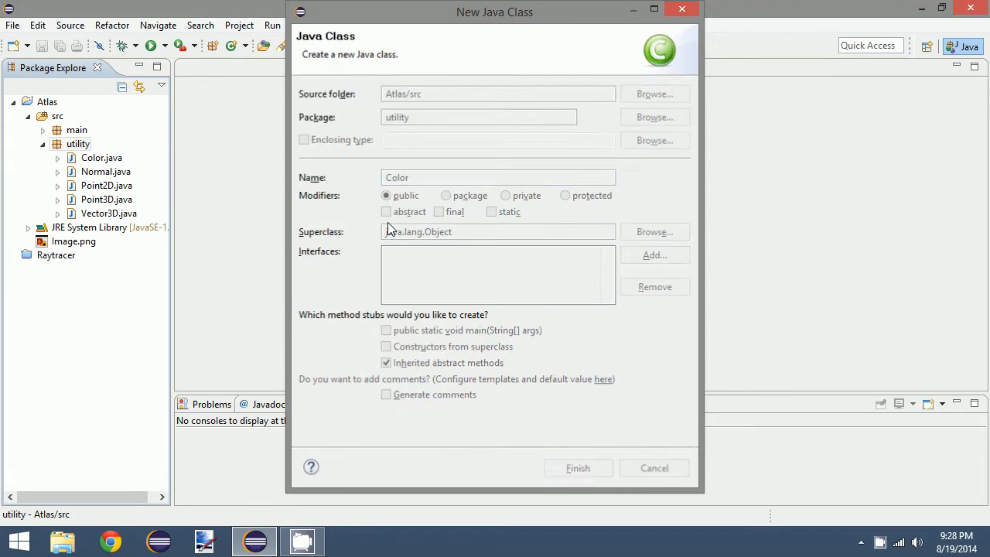
{"action": "left_click", "coordinate": [579, 467]}
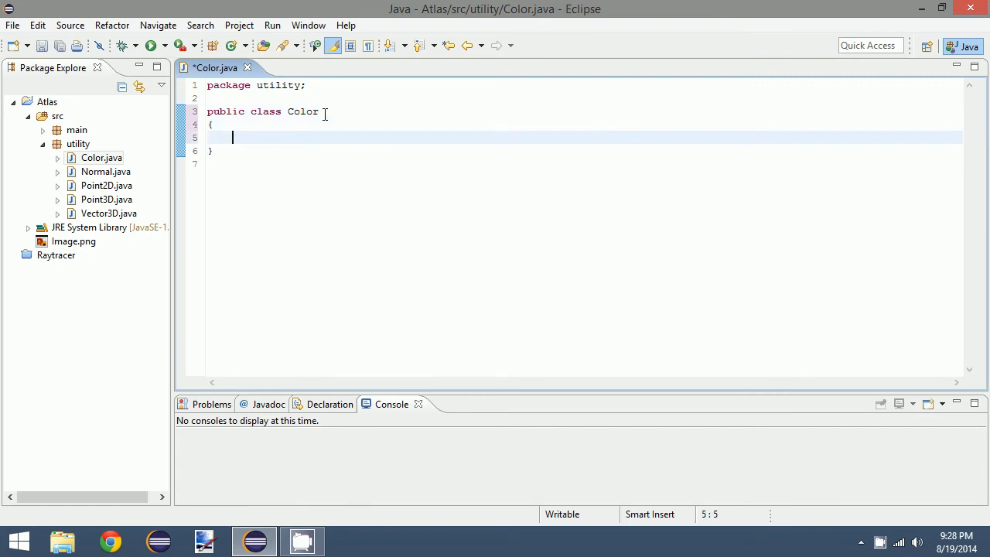
Declare the fields public float r, g, b; inside the Color class body.
{"action": "type", "text": "public do"}
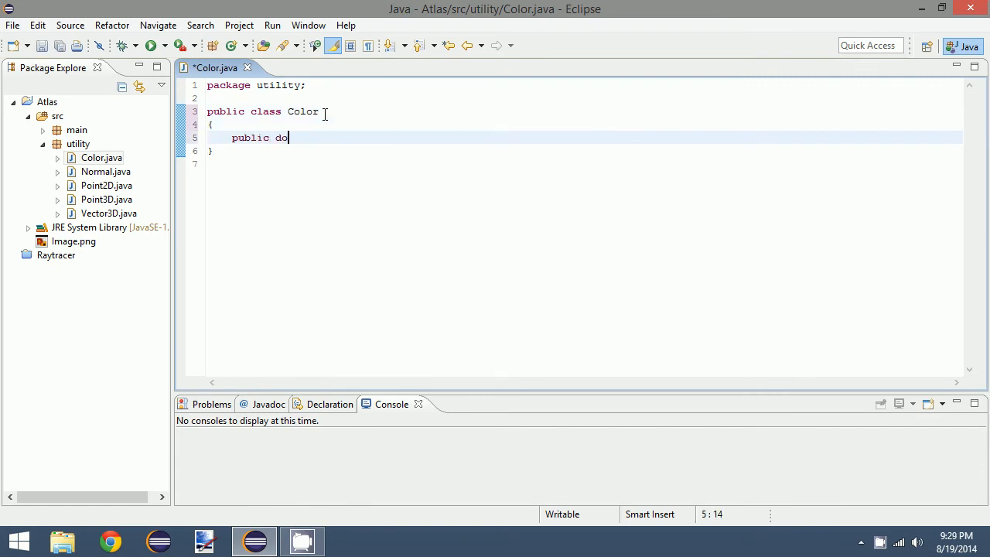
{"action": "type", "text": "float"}
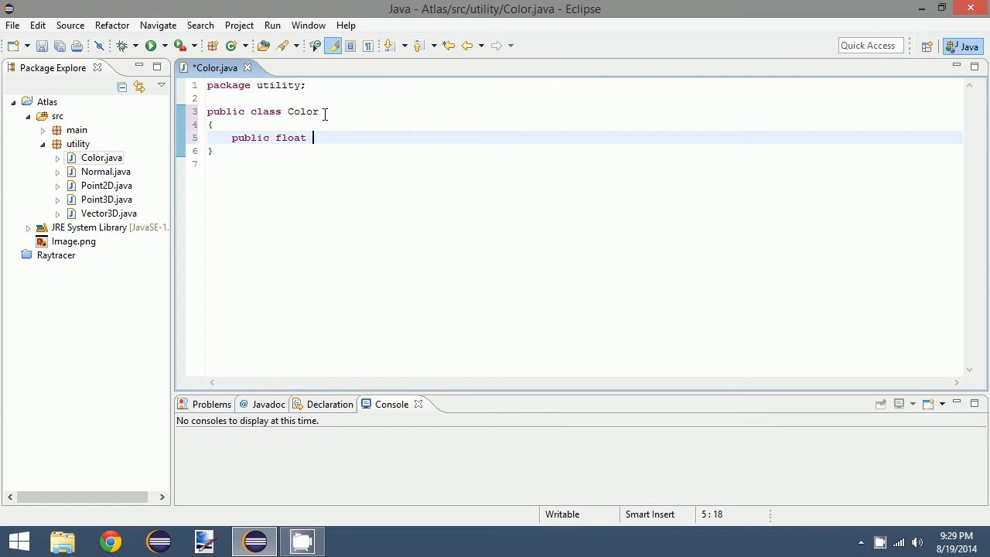
{"action": "type", "text": "r, g, b;"}
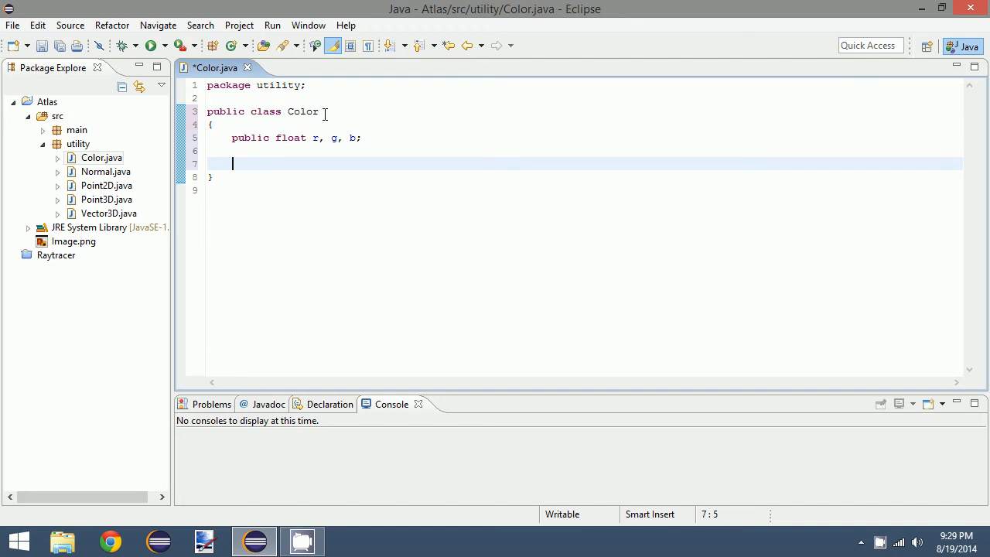
Write a public Color() constructor assigning r, g and b to 0.0F, then begin the next member.
{"action": "type", "text": "pu"}
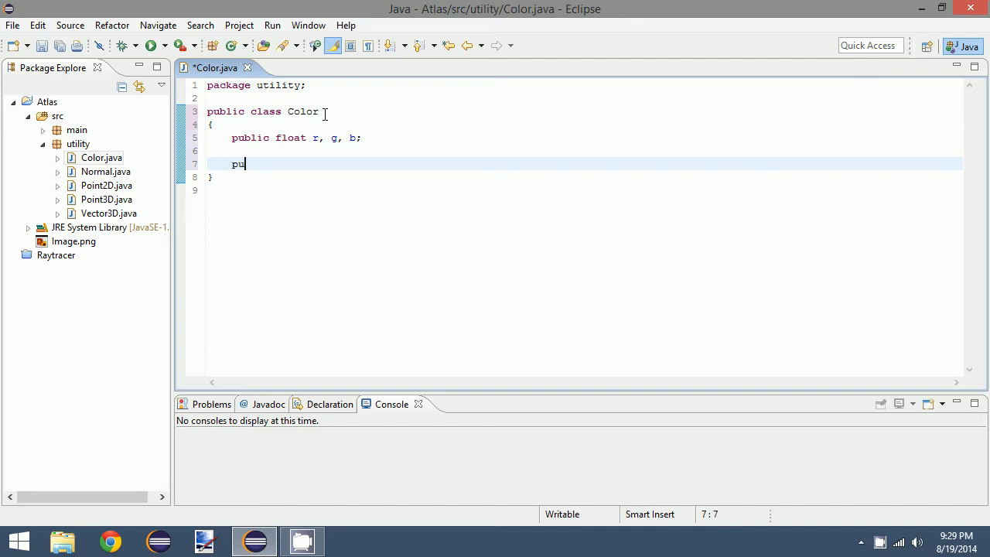
{"action": "type", "text": "blic Coll"}
{"action": "type", "text": "{"}
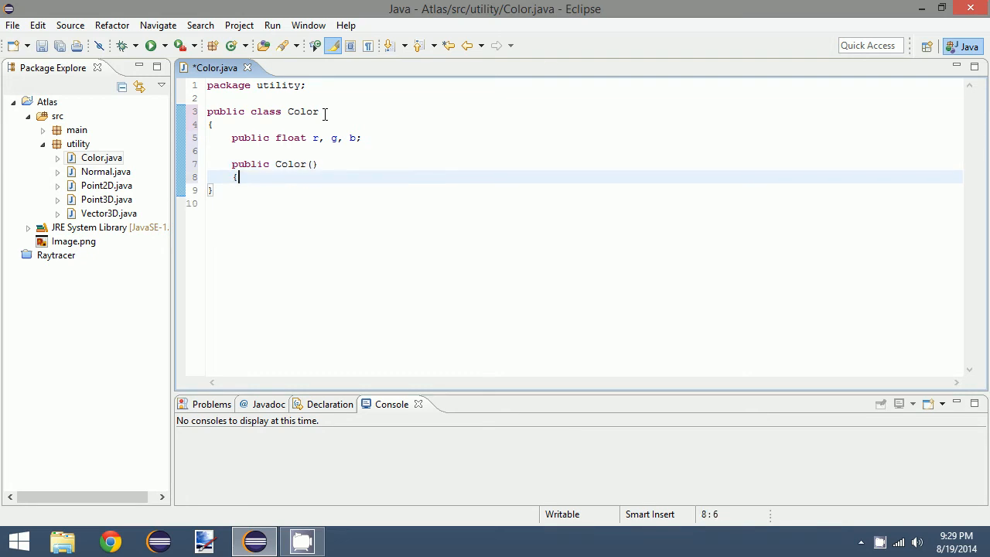
{"action": "type", "text": "r = 0"}
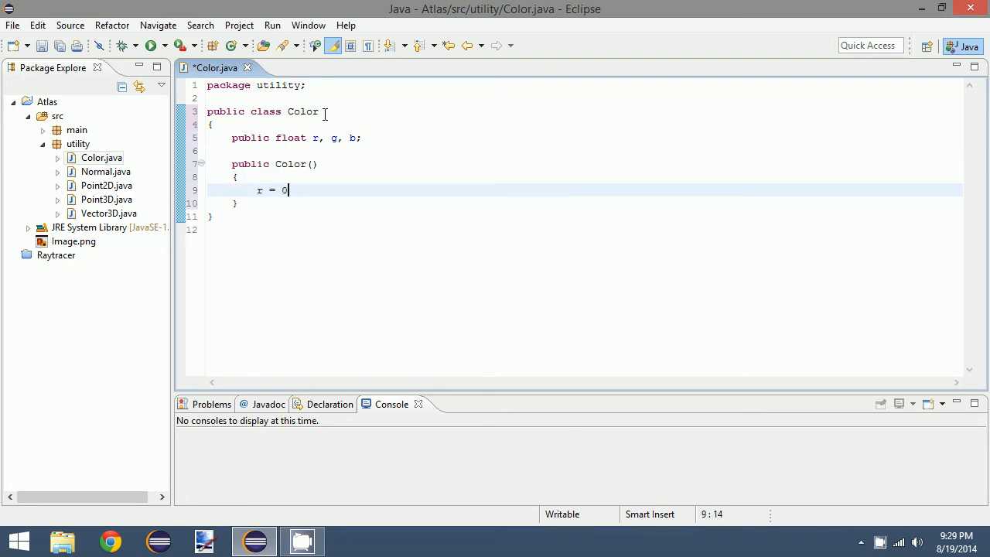
{"action": "type", "text": ".0"}
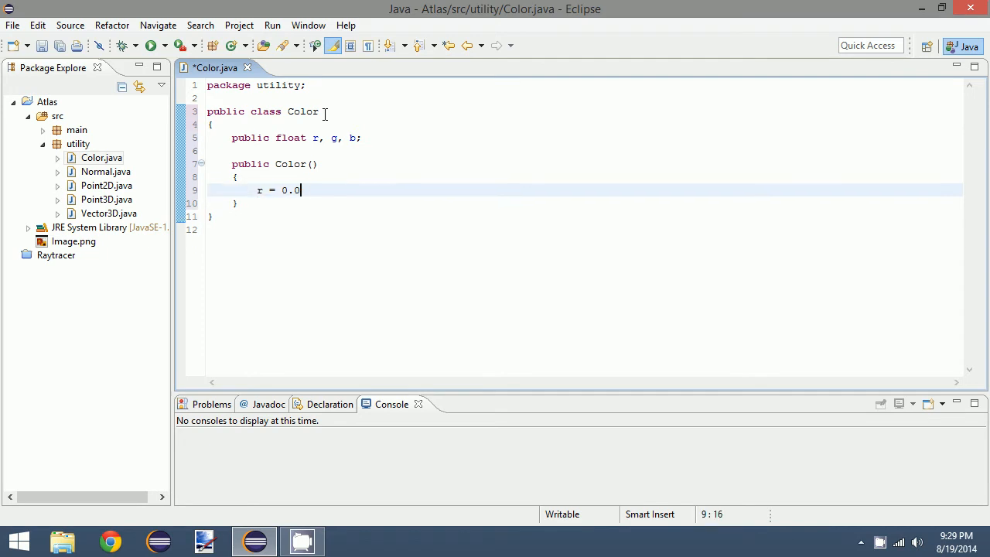
{"action": "type", "text": "F;"}
{"action": "type", "text": "p"}
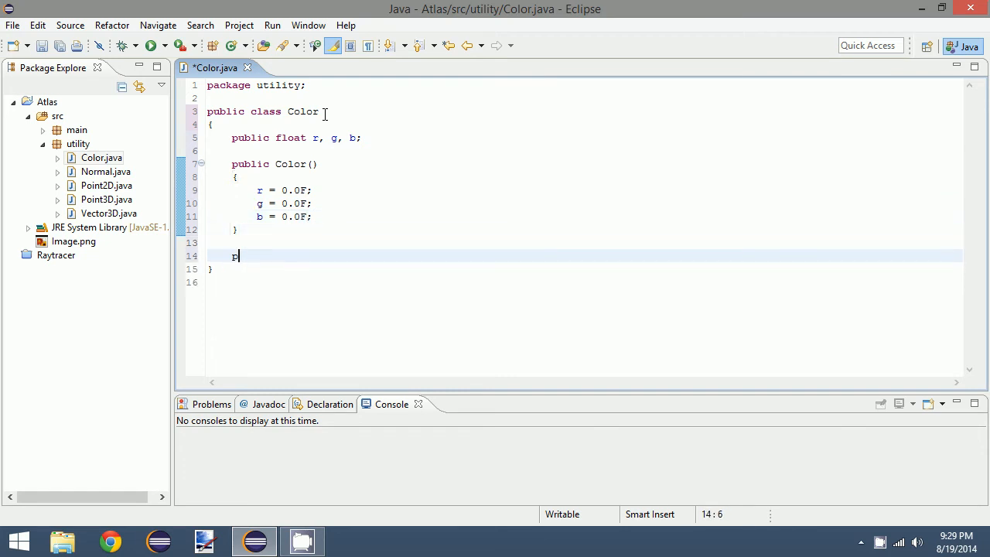
{"action": "type", "text": "ublic"}
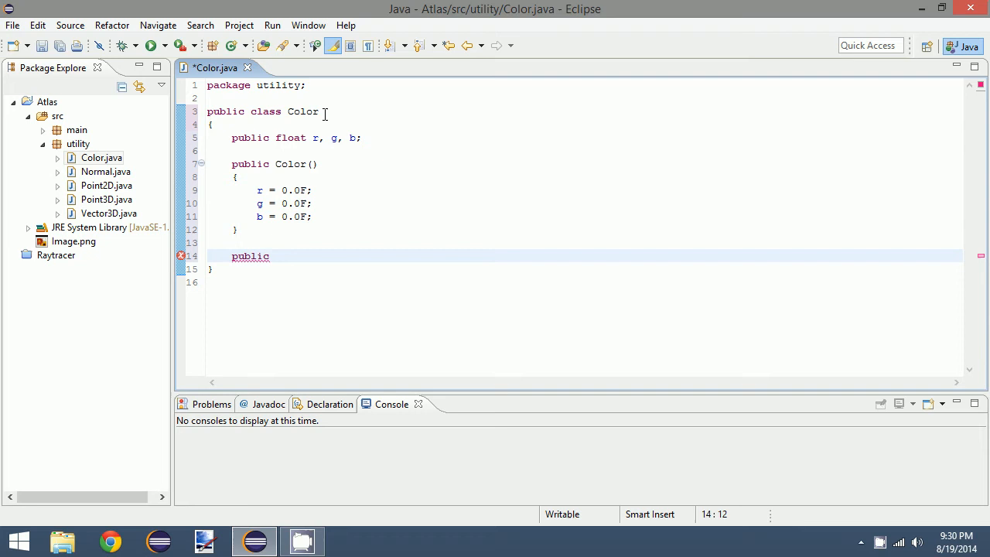
Write Color(float r, float g, float b) assigning this.r = r, this.g = g, this.b = b.
{"action": "type", "text": "Color()"}
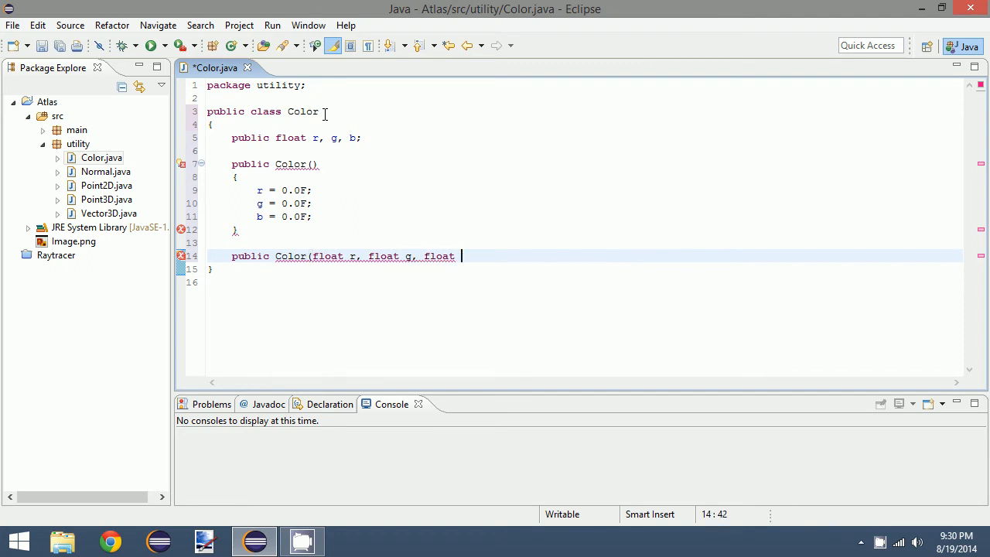
{"action": "type", "text": "b)"}
{"action": "type", "text": "this.g"}
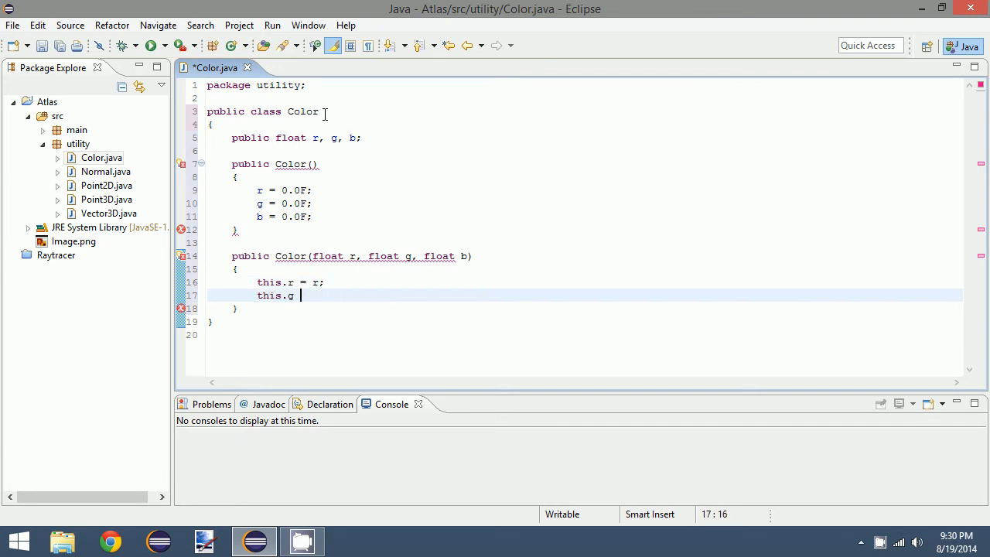
{"action": "type", "text": "= g;"}
{"action": "type", "text": "this.b = b;"}
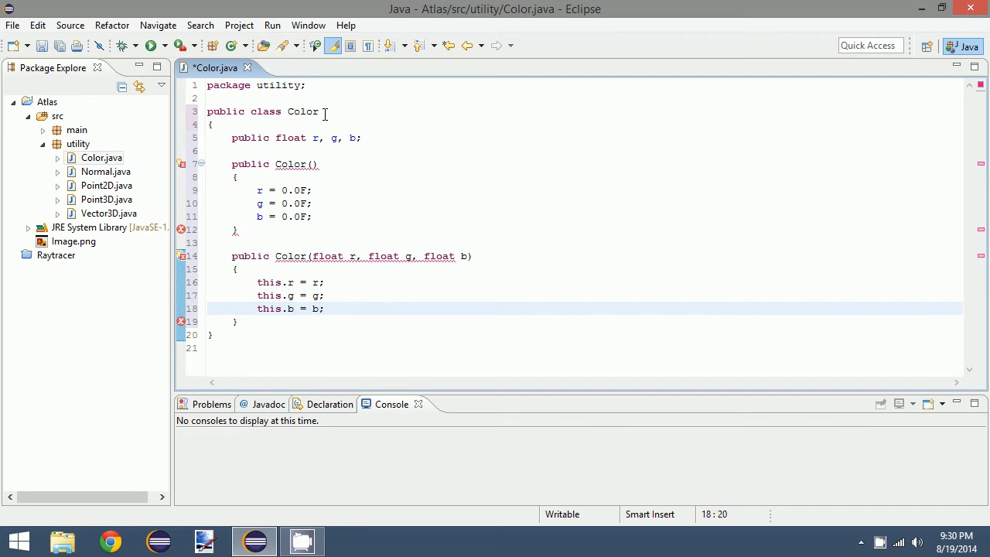
{"action": "type", "text": "public"}
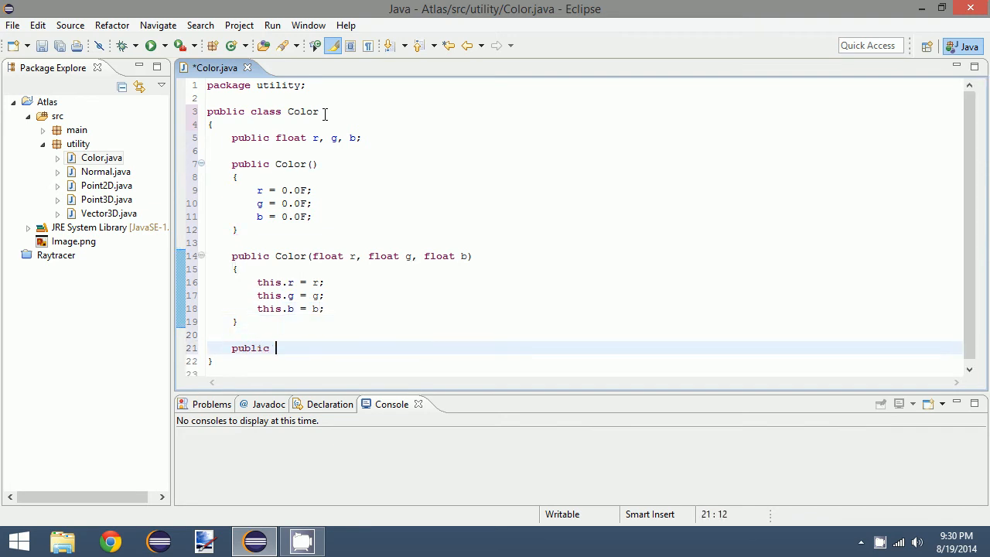
Write a copy constructor Color(Color color) copying color.r, color.g and color.b into the fields.
{"action": "type", "text": "Color(Color color)"}
{"action": "type", "text": "{"}
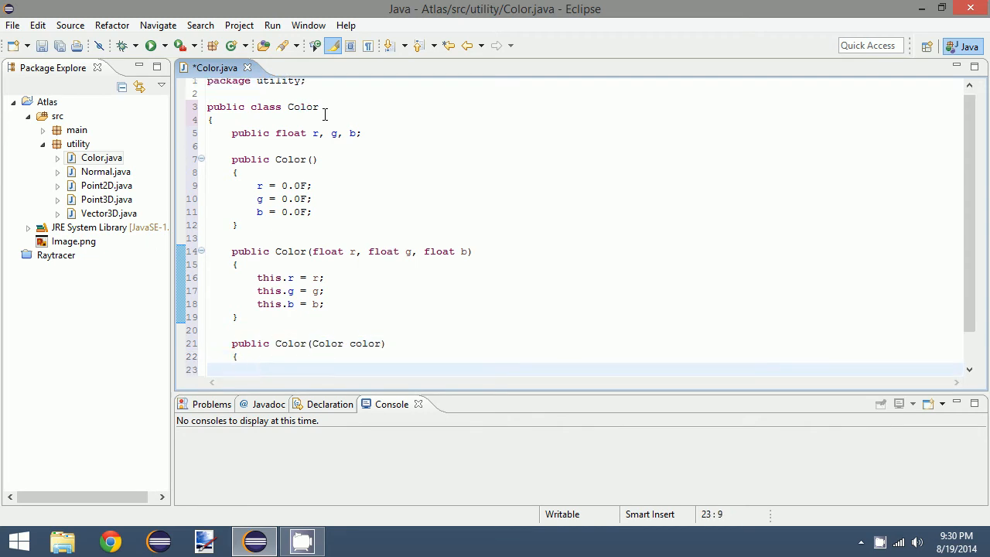
{"action": "type", "text": "this.r"}
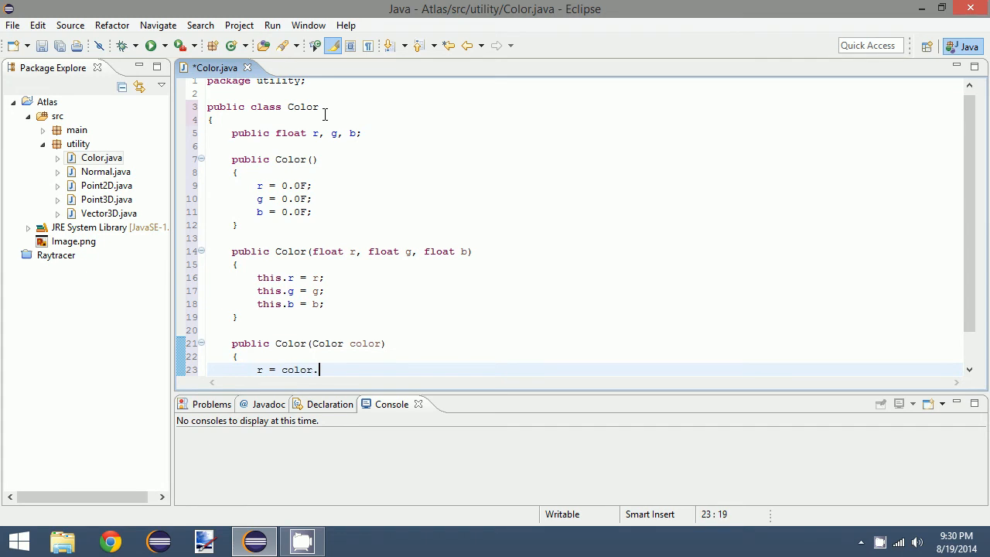
{"action": "type", "text": "r;"}
{"action": "type", "text": "b = colo"}
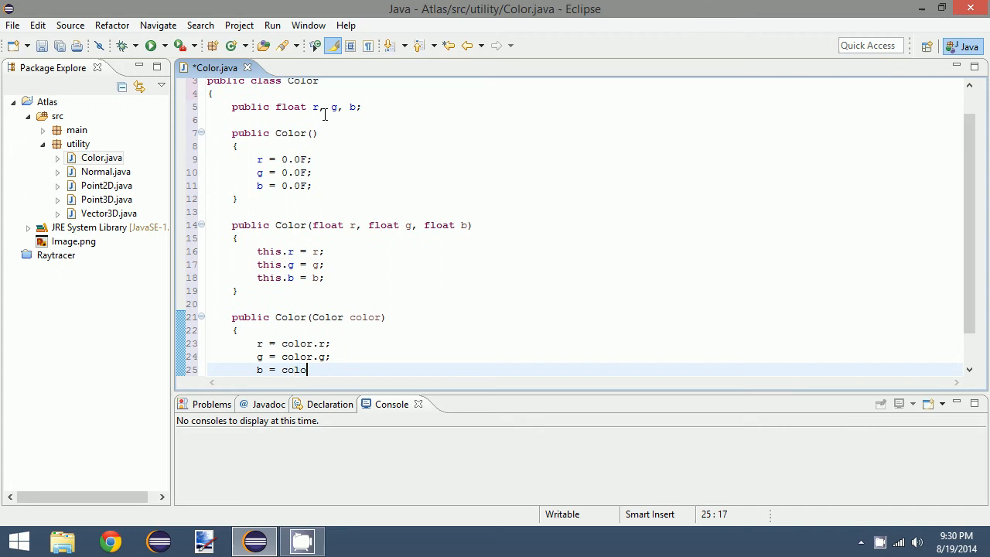
{"action": "type", "text": "r.b;"}
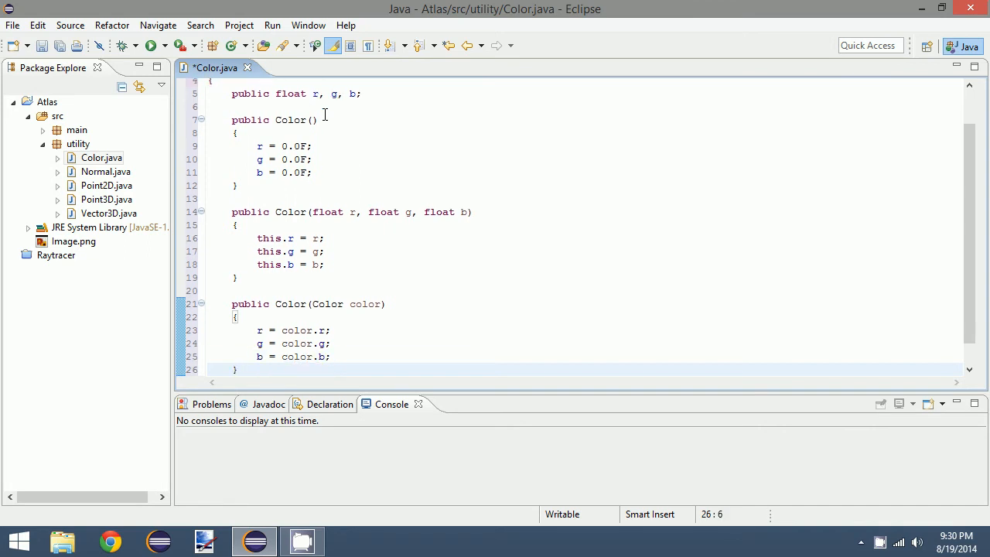
{"action": "type", "text": "public"}
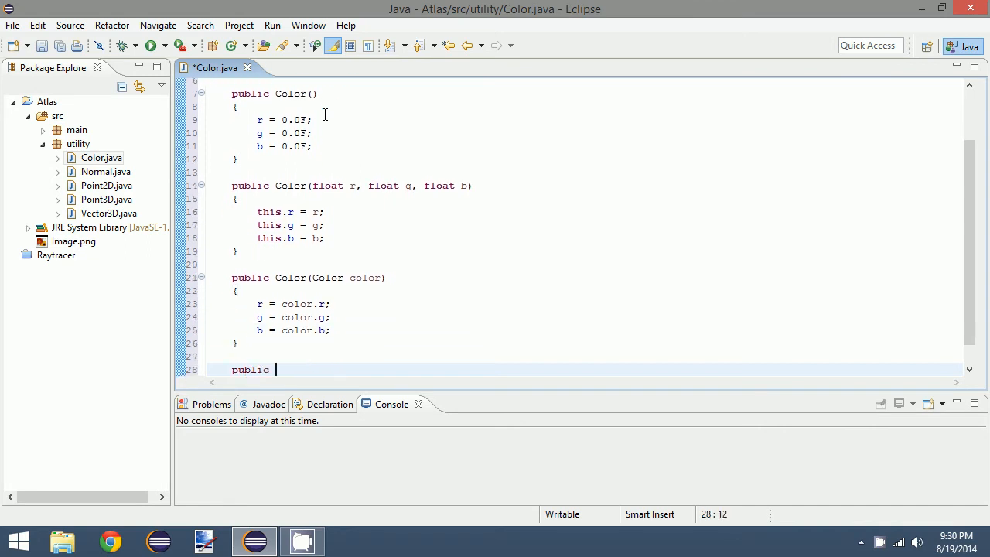
Write void add(Color color) with r += color.r; g += color.g; b += color.b; and begin the next method.
{"action": "type", "text": "void add("}
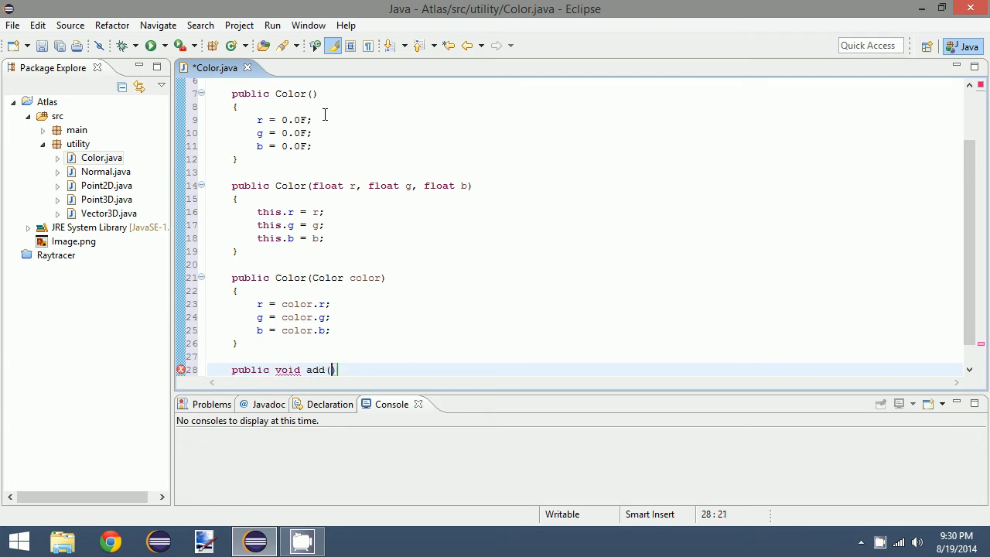
{"action": "type", "text": "Color color)"}
{"action": "type", "text": "{"}
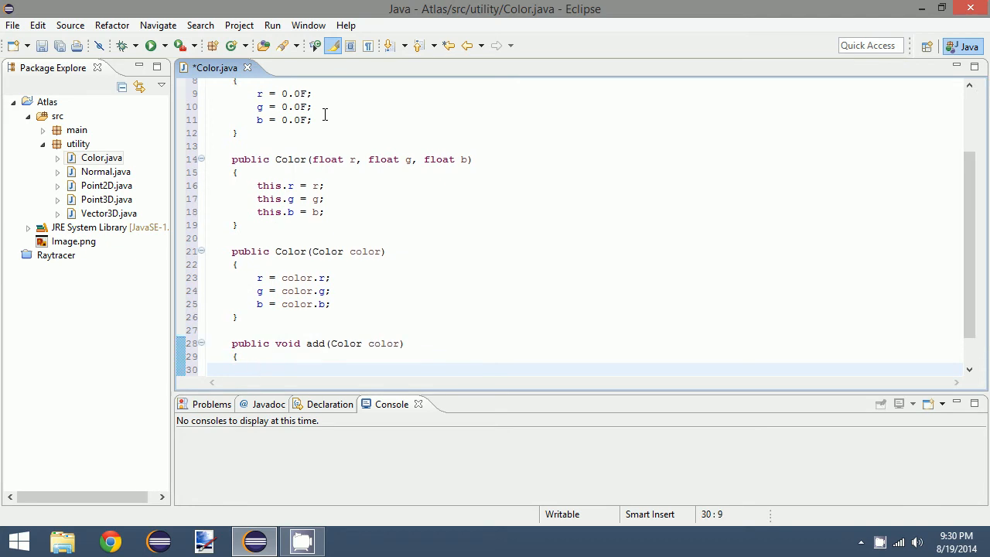
{"action": "type", "text": "r +="}
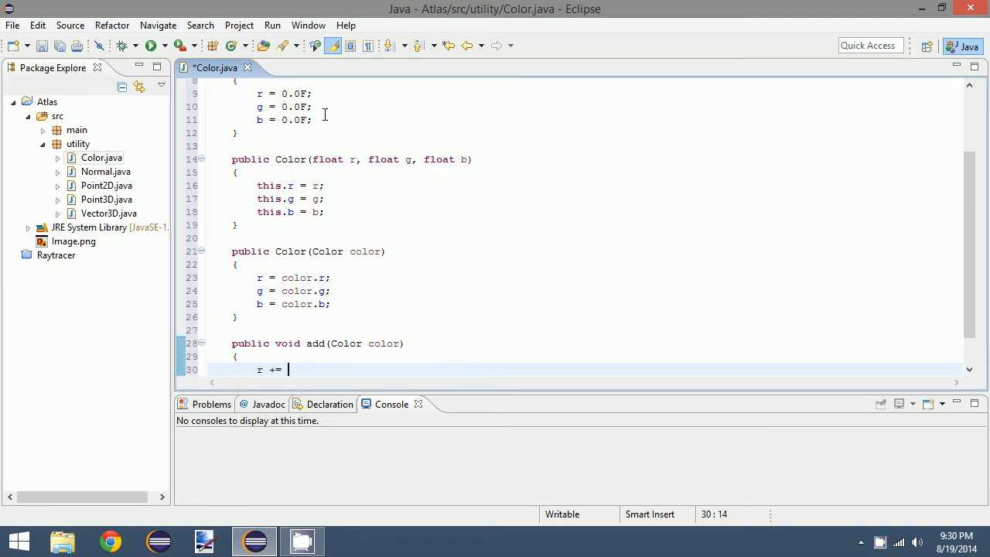
{"action": "type", "text": "color.r;"}
{"action": "type", "text": "b +="}
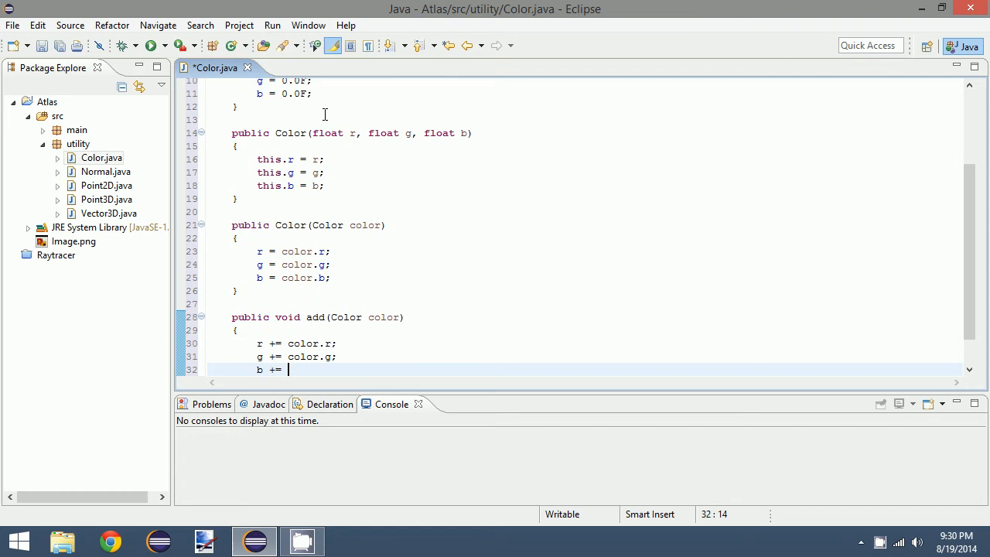
{"action": "type", "text": "color.b;"}
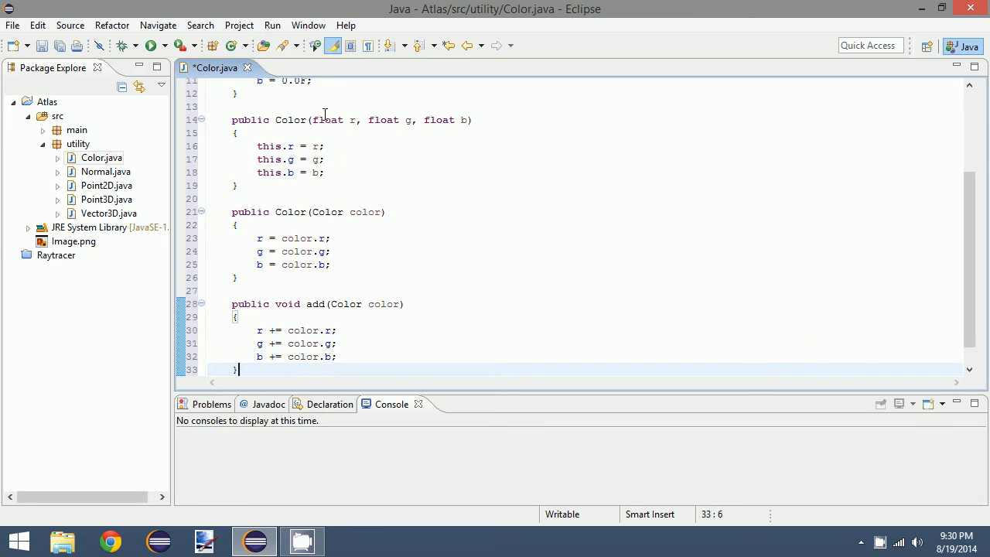
{"action": "type", "text": "public void"}
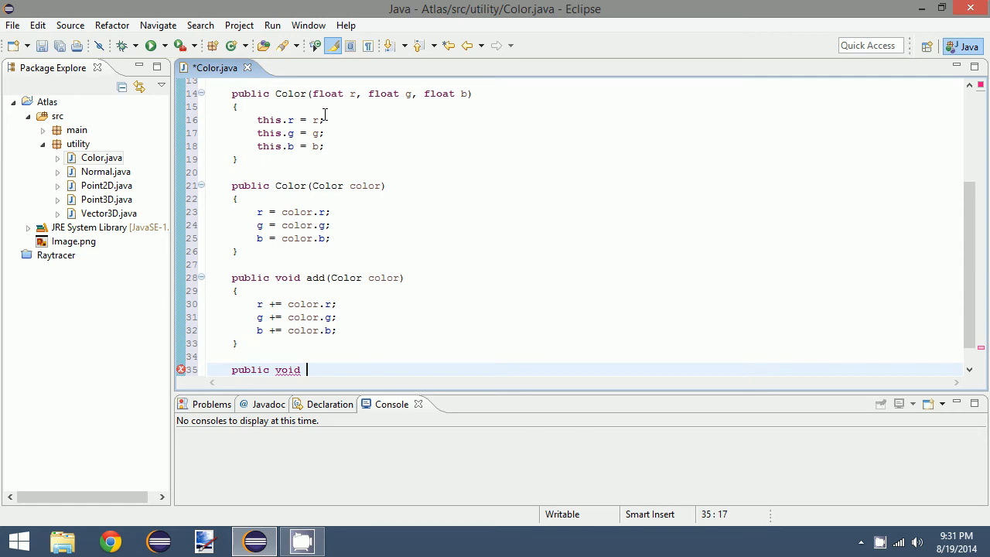
Write void divide(int scalar) with r /= scalar; g /= scalar; b /= scalar;.
{"action": "type", "text": "a"}
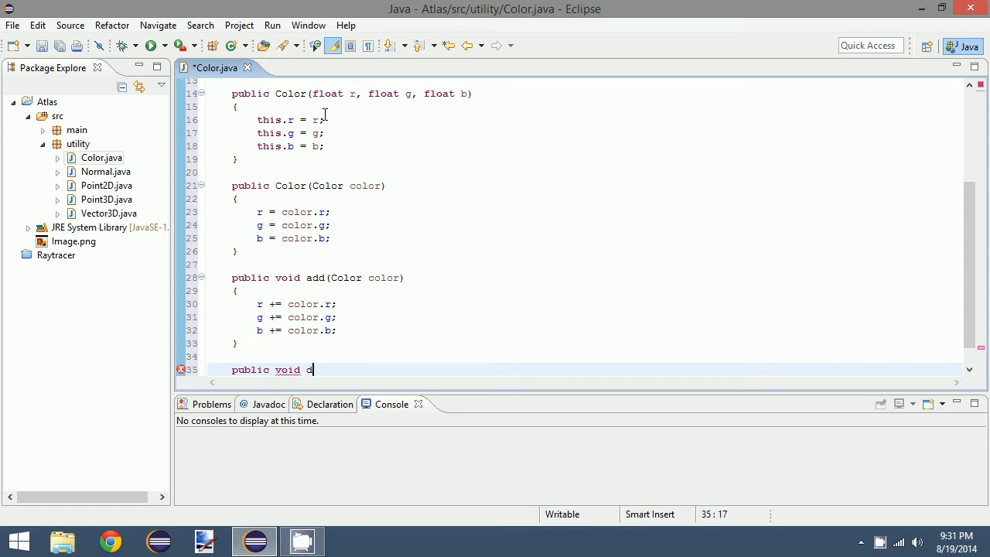
{"action": "type", "text": "ivide()"}
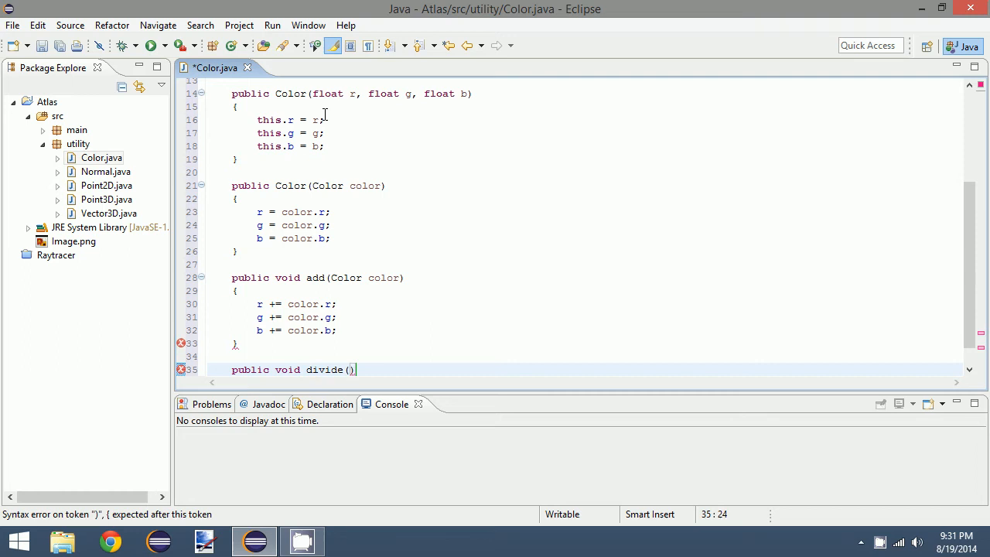
{"action": "type", "text": "doubl"}
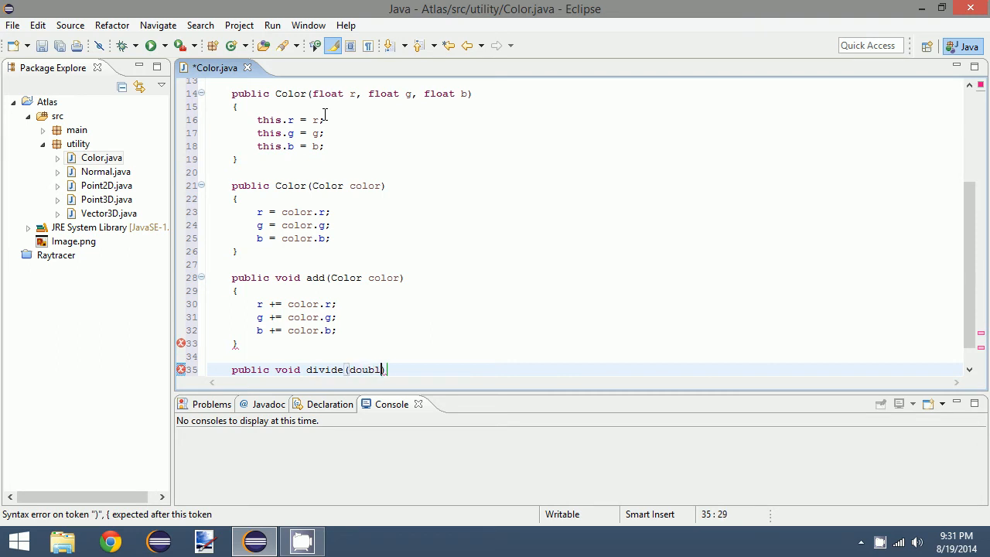
{"action": "type", "text": "scl"}
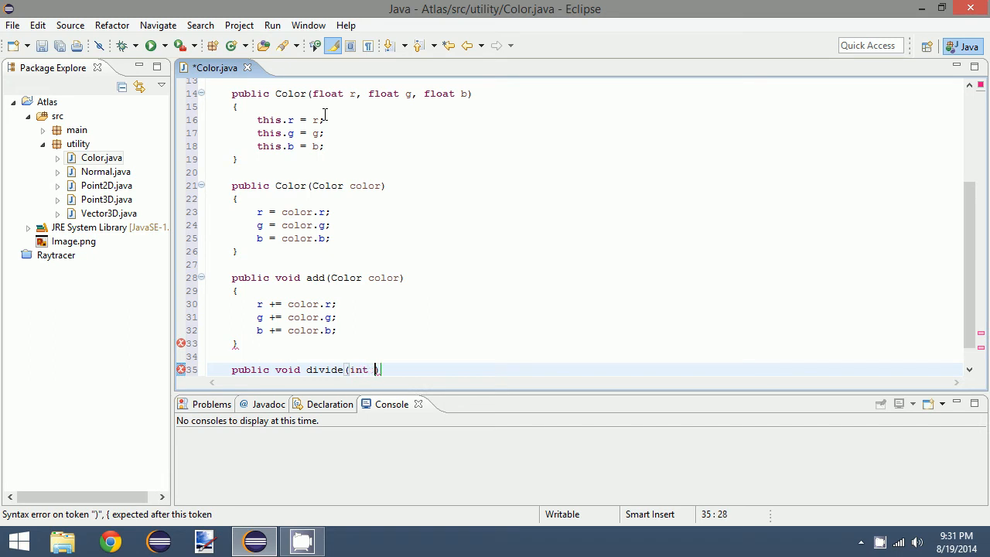
{"action": "type", "text": "scalar)"}
{"action": "type", "text": "{"}
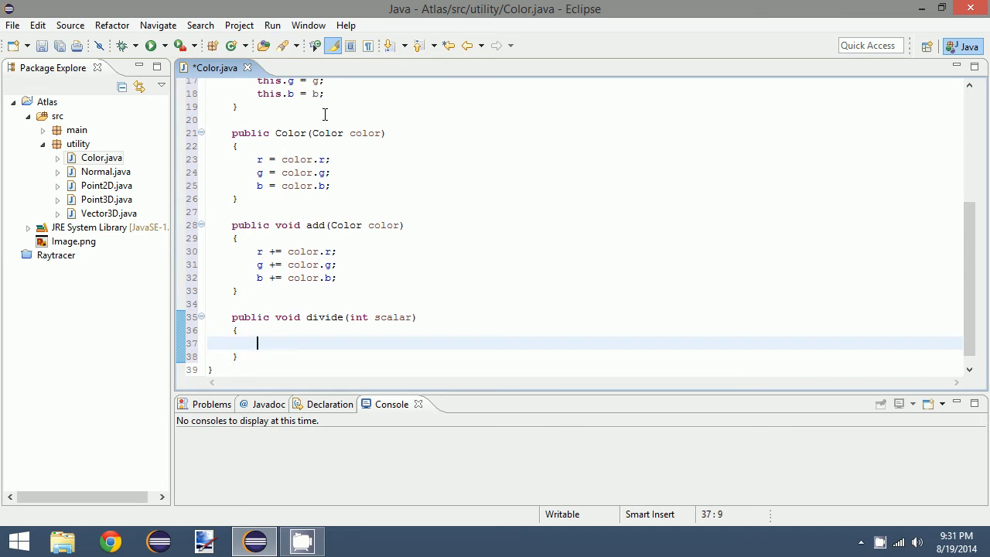
{"action": "type", "text": "r /= scalar;"}
{"action": "type", "text": "b"}
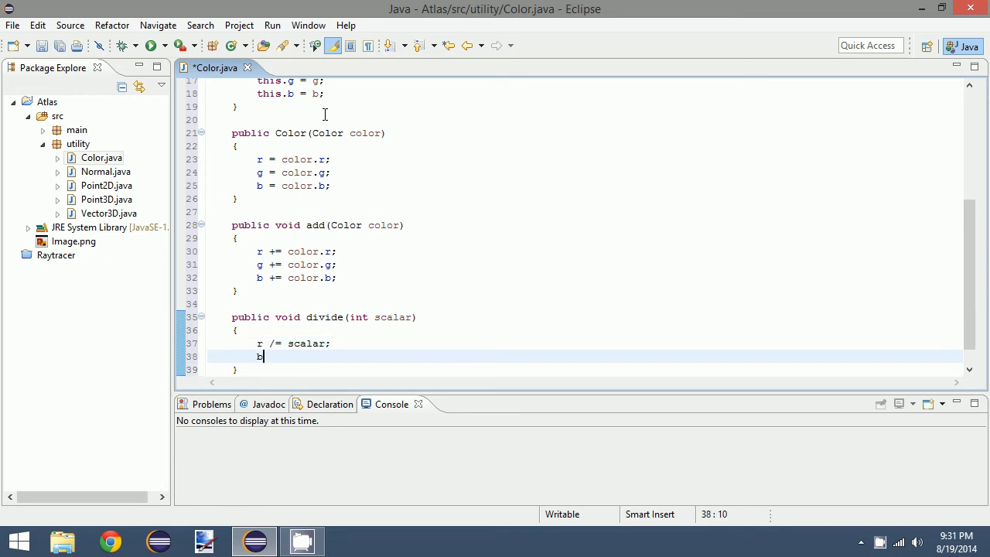
{"action": "type", "text": "g /="}
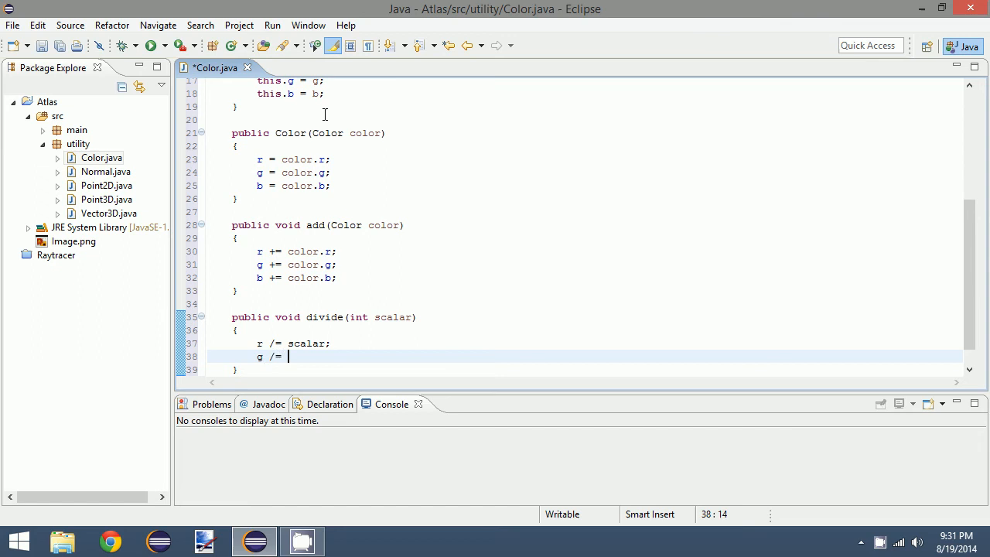
{"action": "type", "text": "scalar;"}
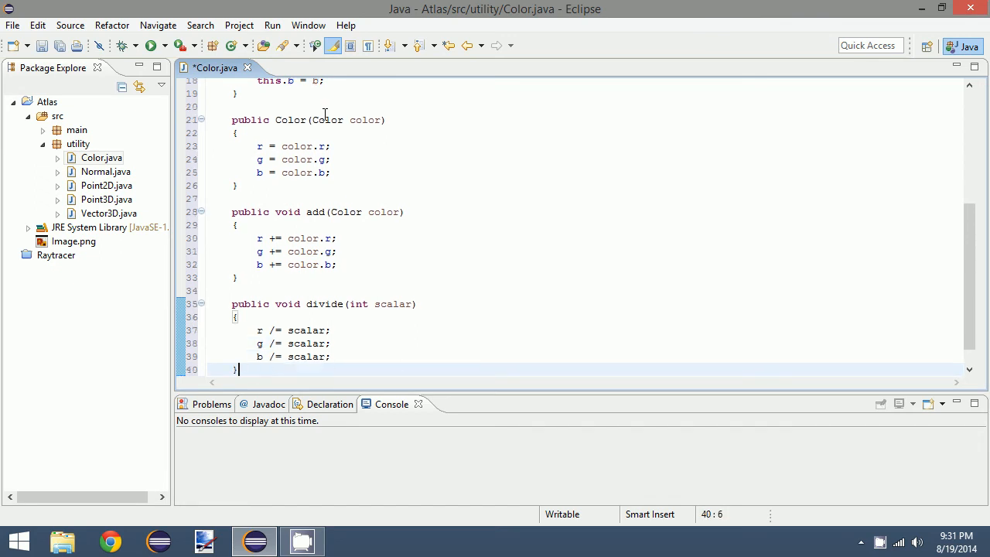
{"action": "type", "text": "p"}
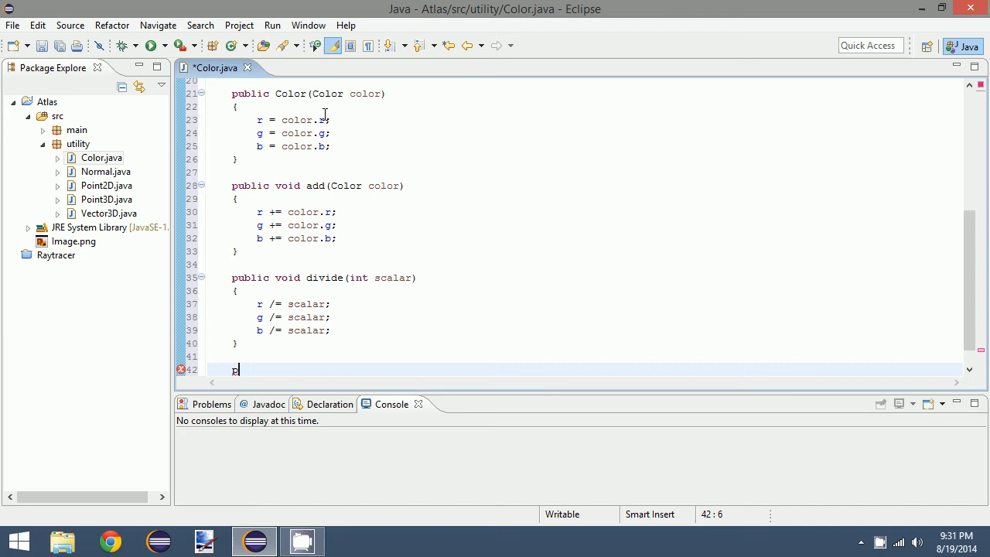
Declare public int toInteger() and start its return statement.
{"action": "type", "text": "ublic t"}
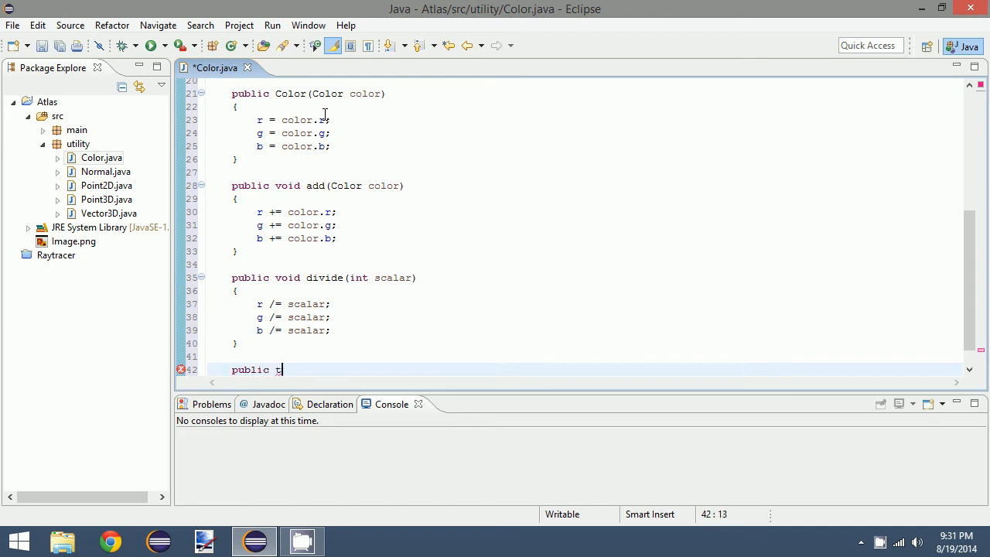
{"action": "type", "text": "nt"}
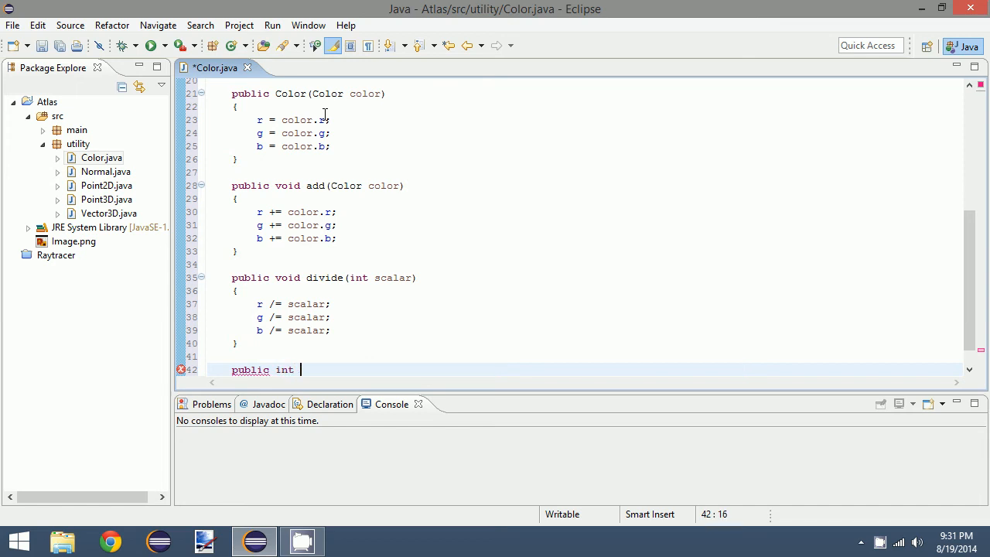
{"action": "type", "text": "toInteger()"}
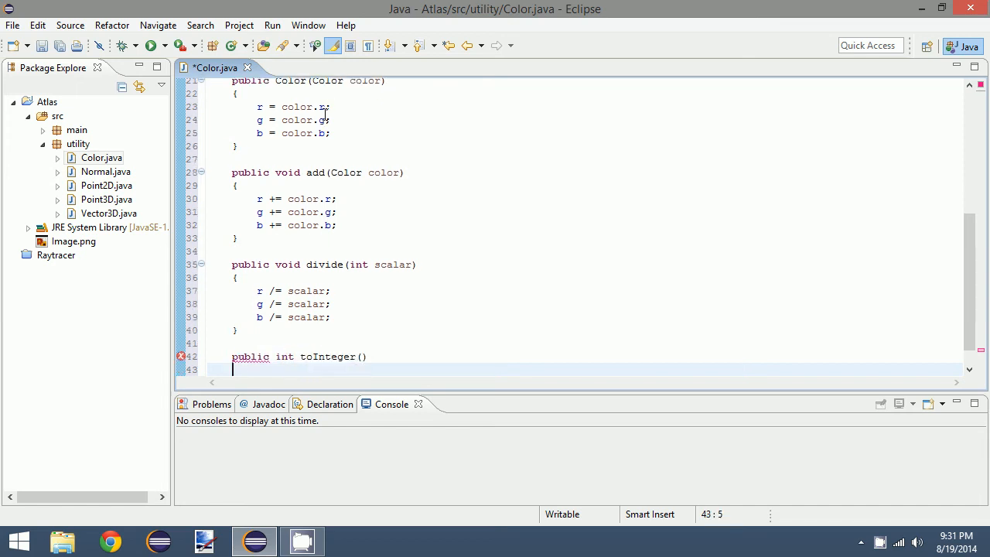
{"action": "type", "text": "{"}
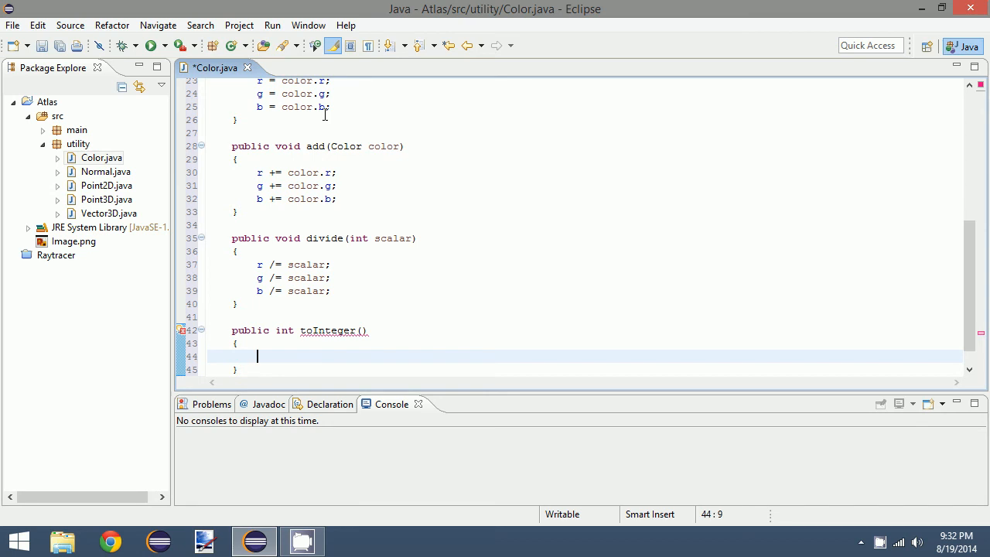
{"action": "type", "text": "return ()"}
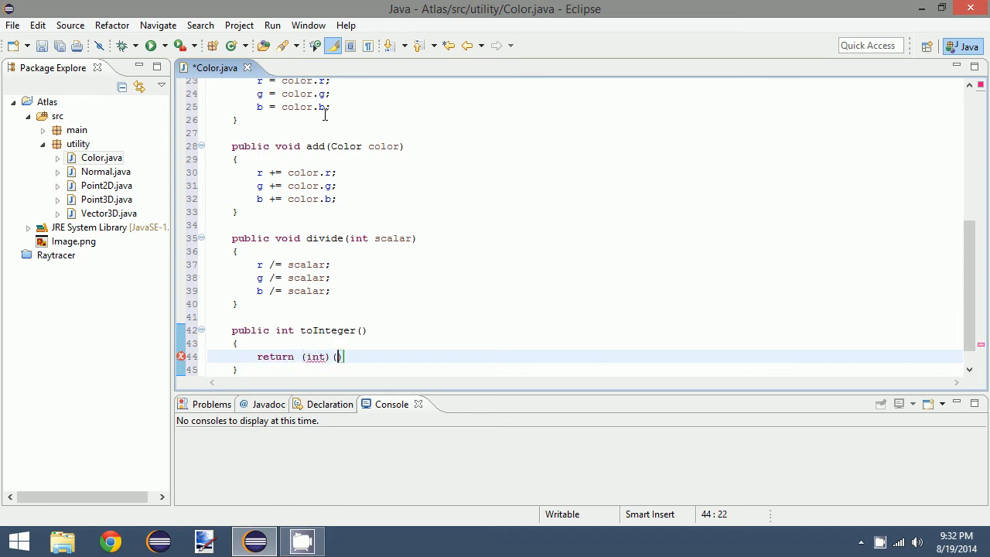
Complete the return expression (int)(r*255)<<16|(int)(g*255)<<8|(int)(b*255);.
{"action": "type", "text": "r)"}
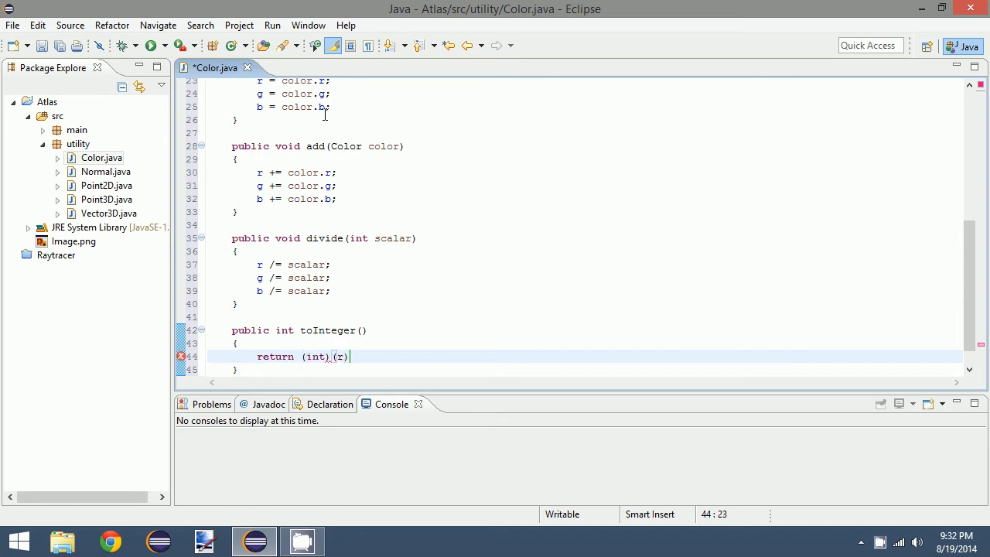
{"action": "type", "text": "*255"}
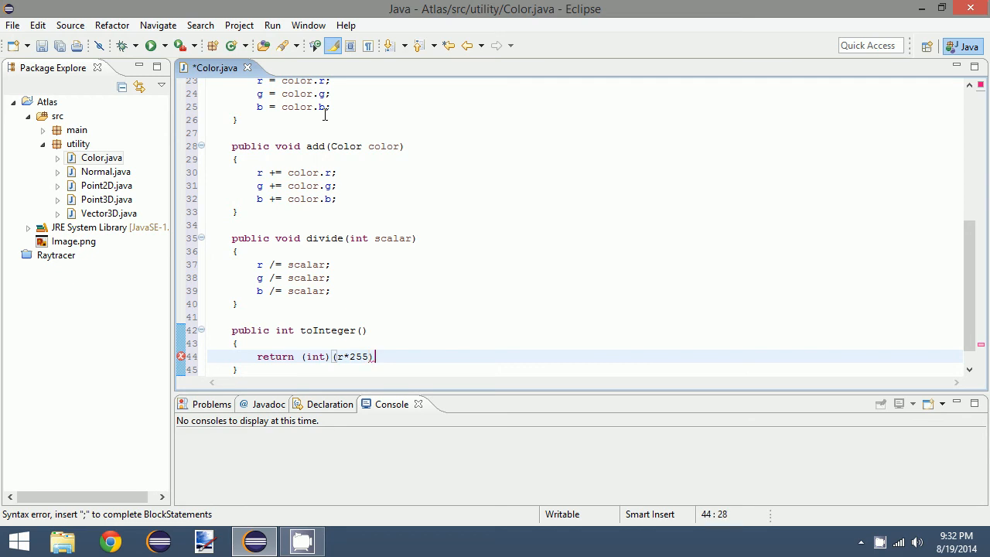
{"action": "type", "text": "<<16"}
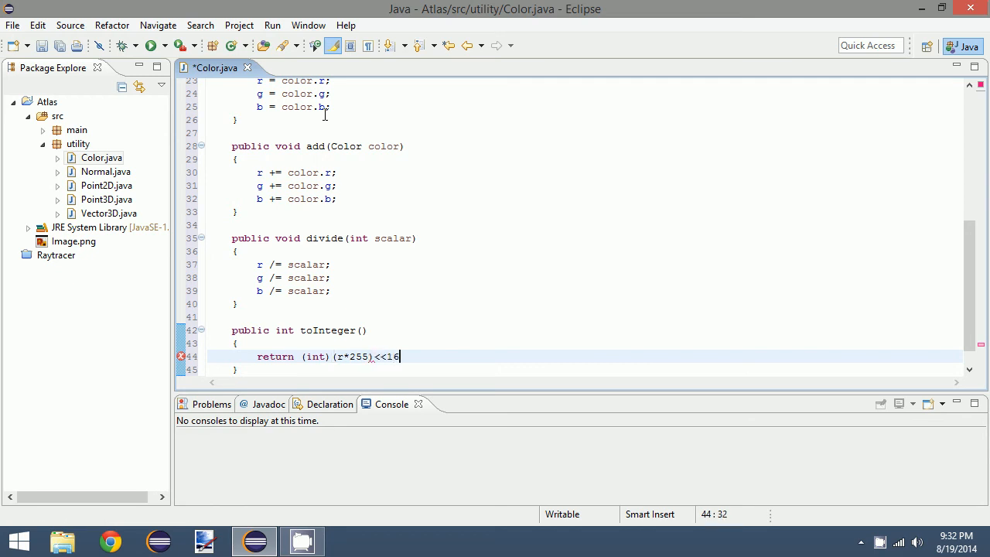
{"action": "type", "text": "|(int)"}
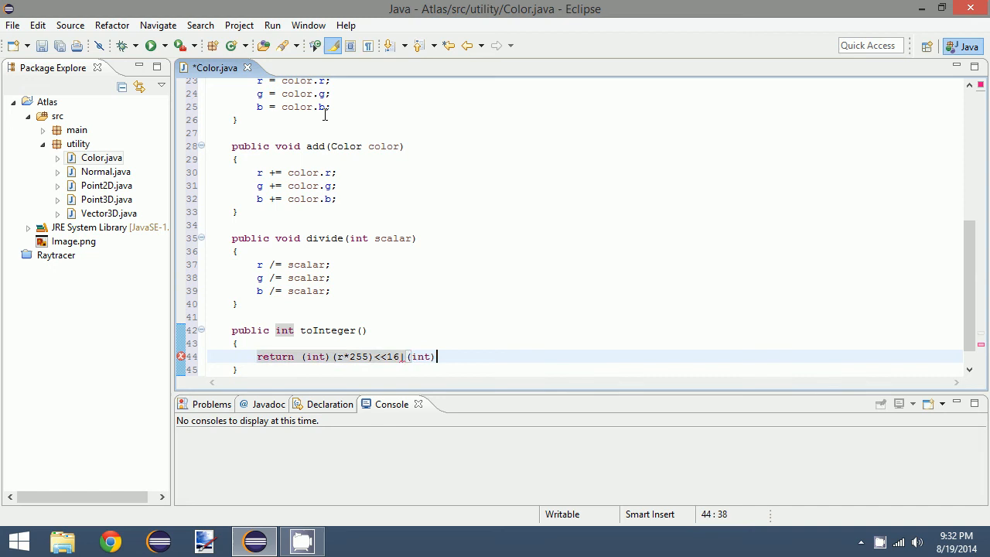
{"action": "type", "text": "(g*255)"}
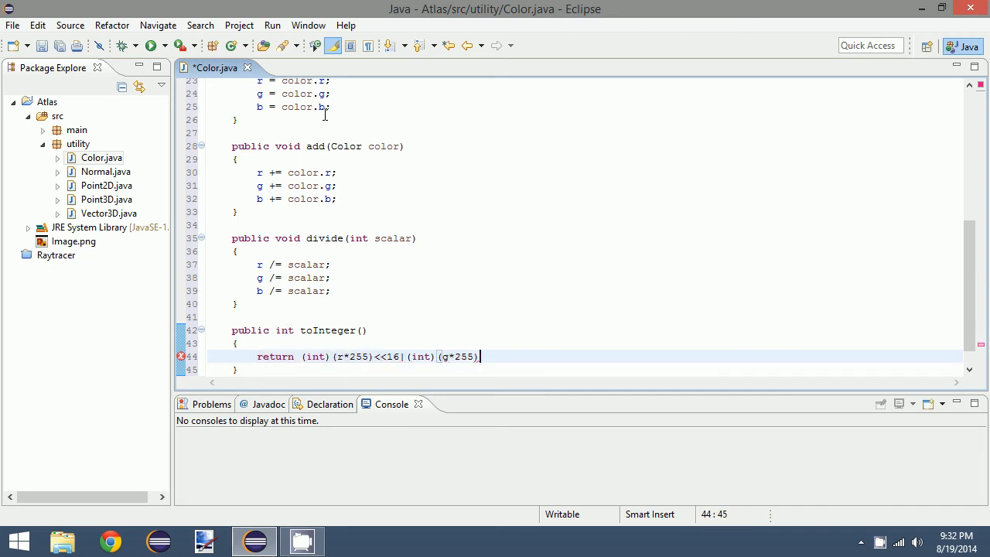
{"action": "type", "text": "<<8"}
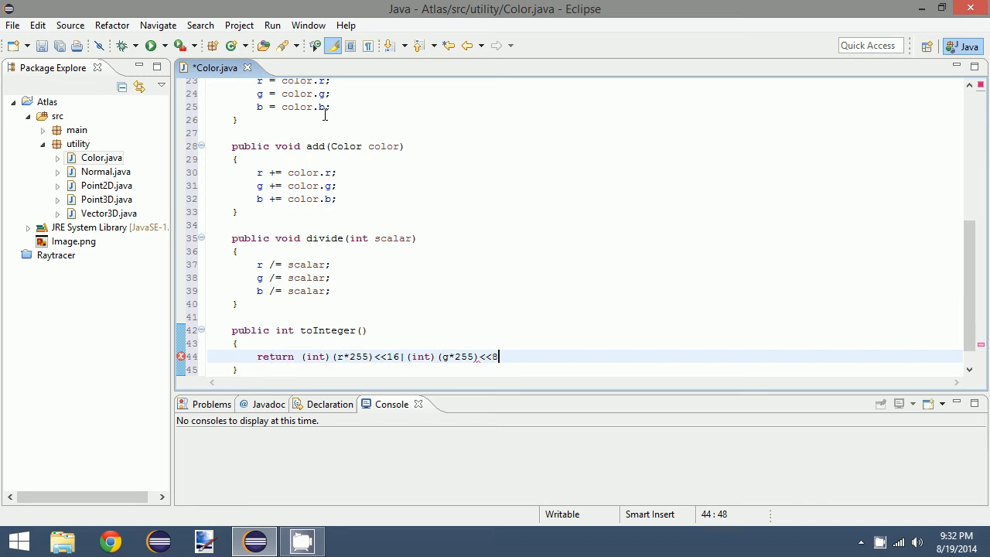
{"action": "type", "text": "|(int)(b*255"}
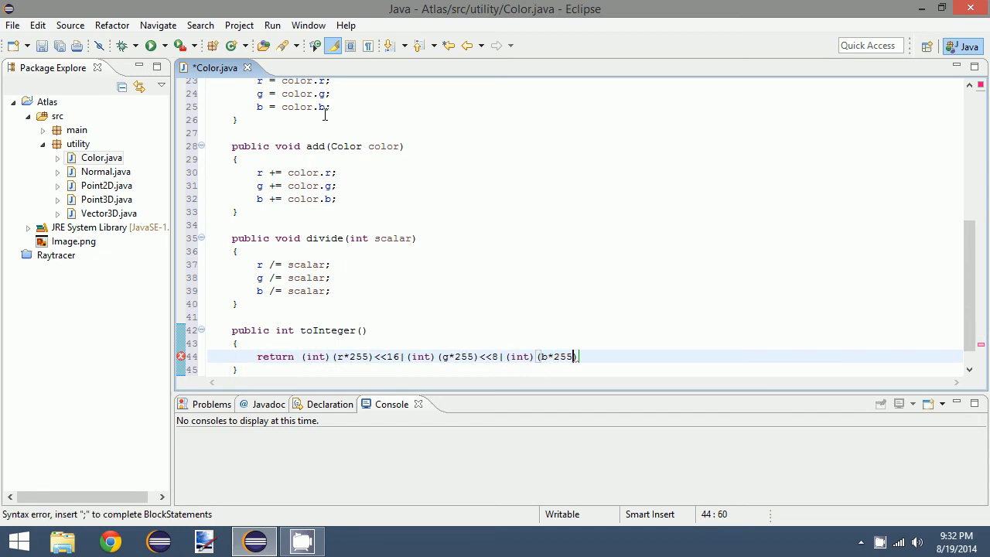
{"action": "type", "text": ")"}
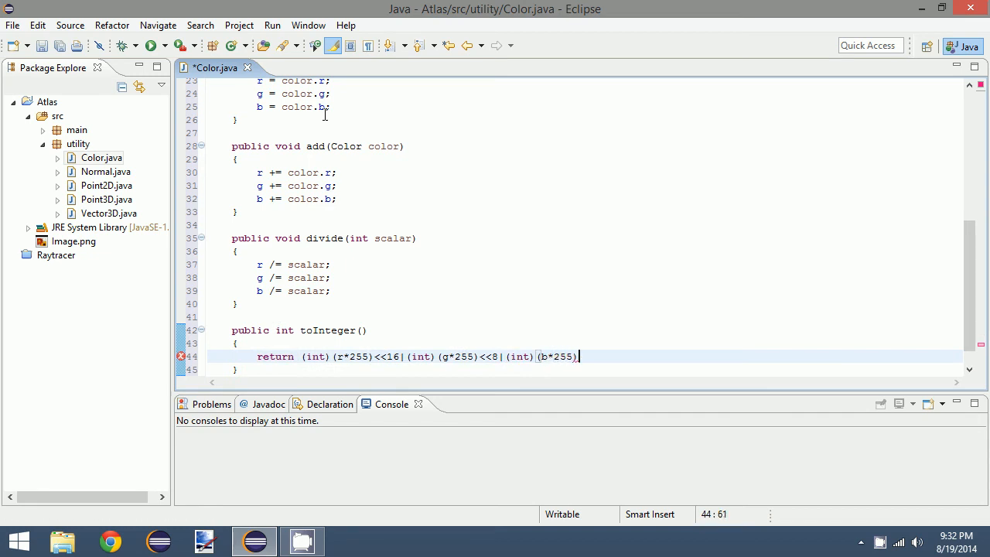
{"action": "type", "text": ";"}
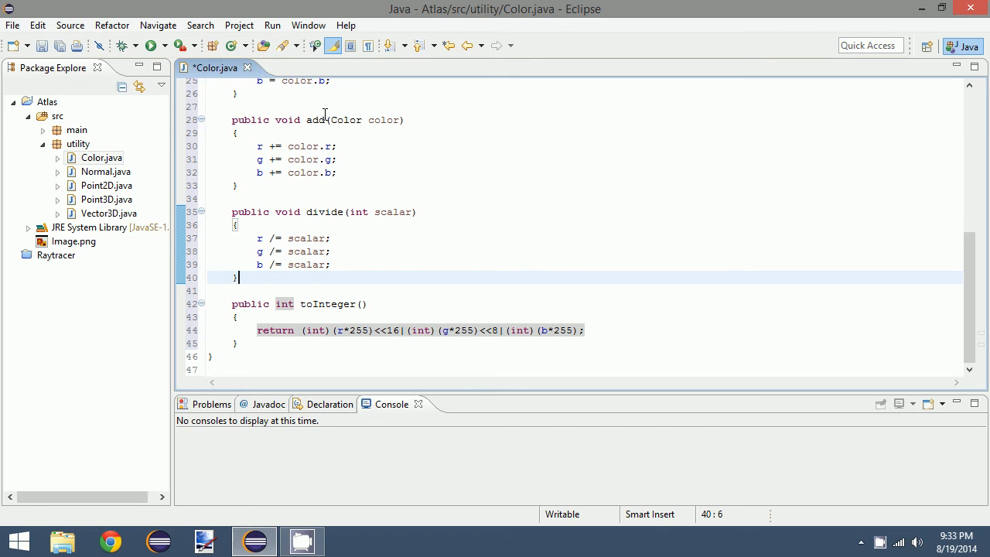
Save the finished Color.java with Ctrl+S, leaving no errors flagged.
{"action": "left_click", "coordinate": [240, 317]}
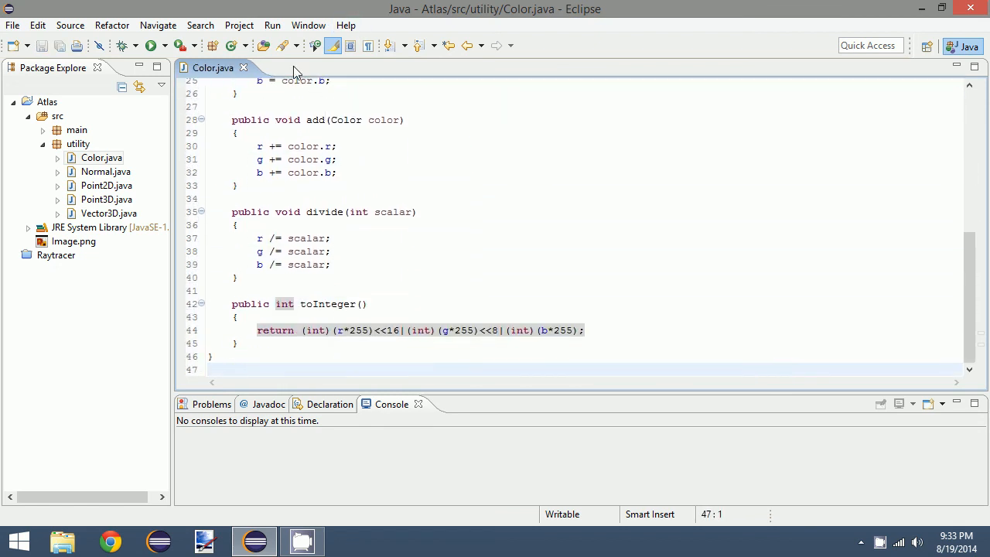
Create a new Java class named Ray in the utility package via New > Class.
{"action": "right_click", "coordinate": [77, 143]}
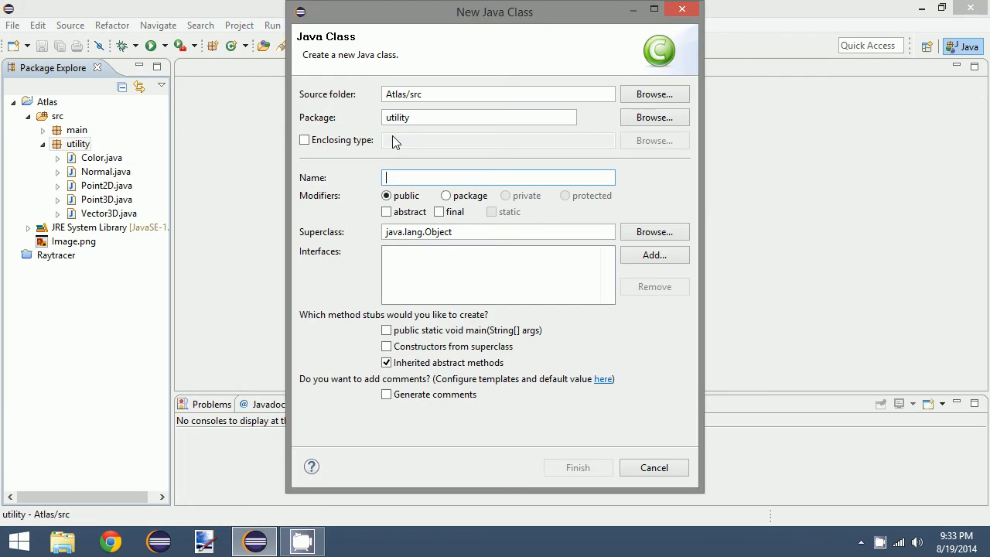
{"action": "left_click", "coordinate": [577, 467]}
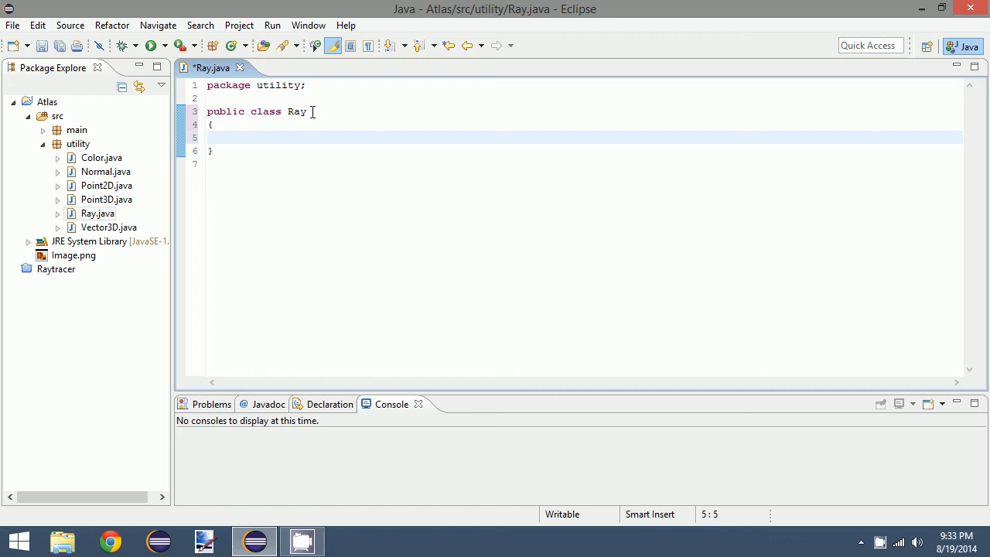
Declare the fields 'public Point3D origin;' and 'public Vector3D direction;' inside the Ray class body.
{"action": "left_click", "coordinate": [232, 136]}
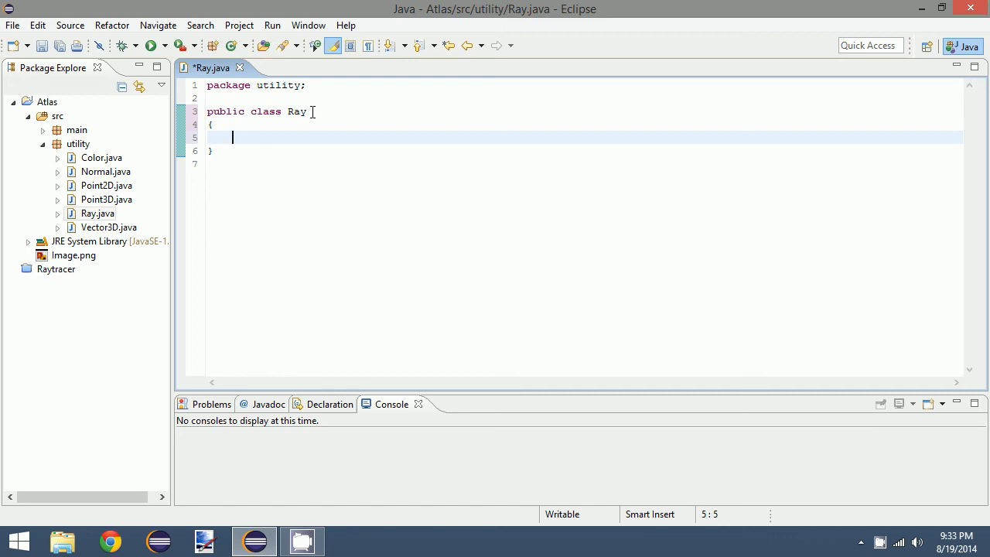
{"action": "type", "text": "pub"}
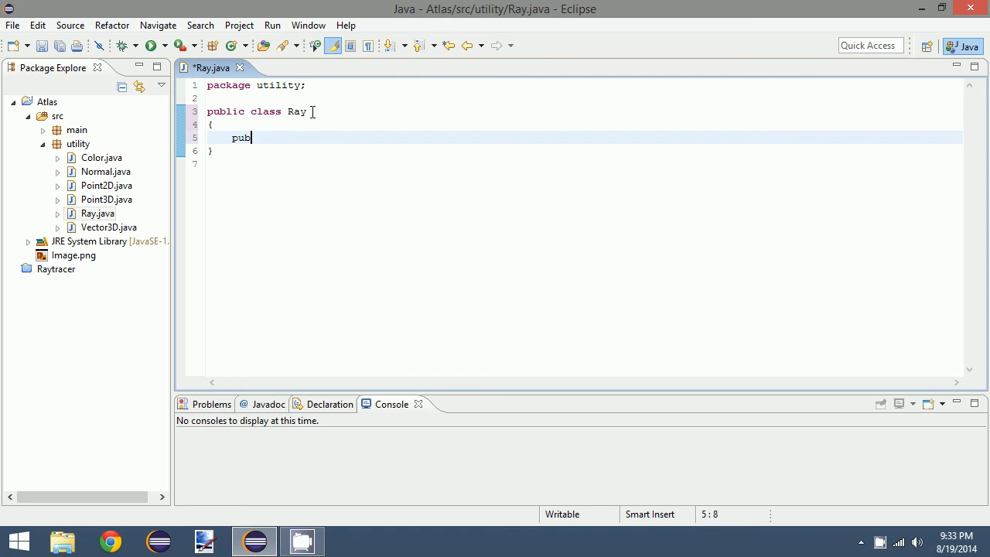
{"action": "type", "text": "lic Point3D"}
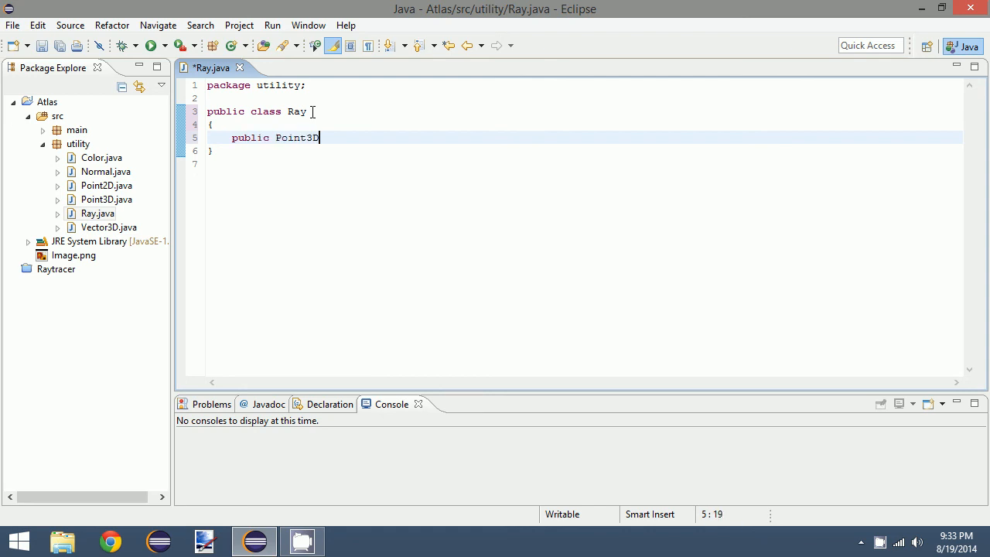
{"action": "type", "text": "origin;"}
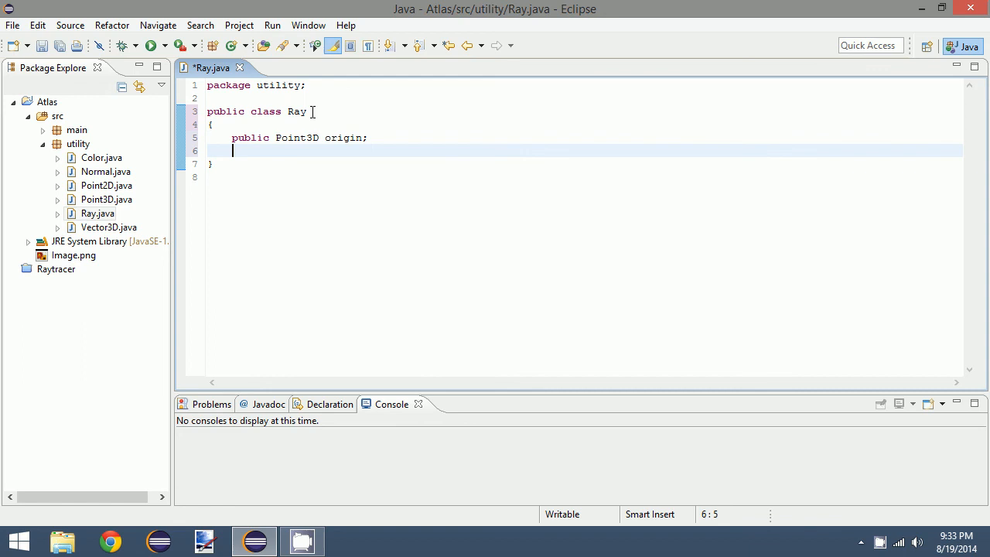
{"action": "type", "text": "public Vector3D directi"}
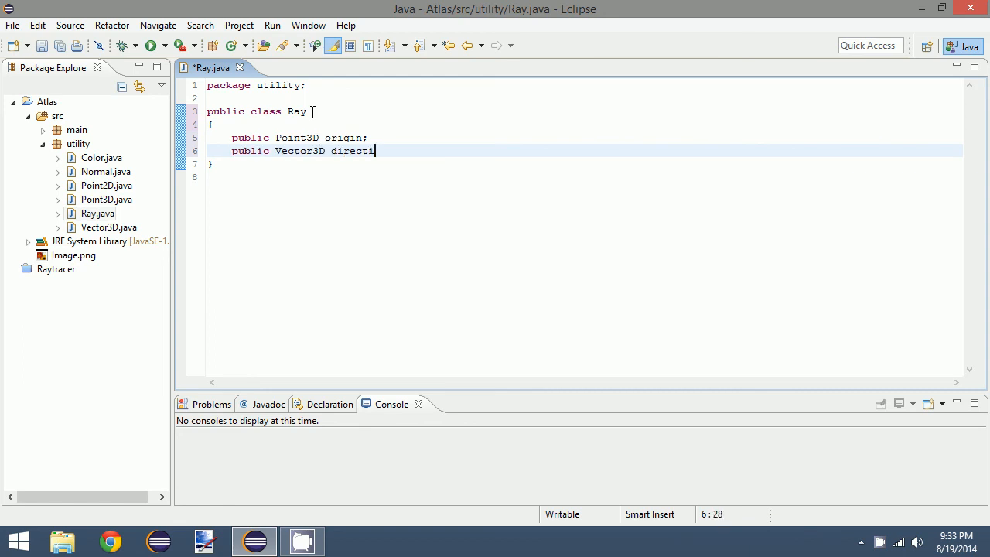
{"action": "key", "text": "BackSpace"}
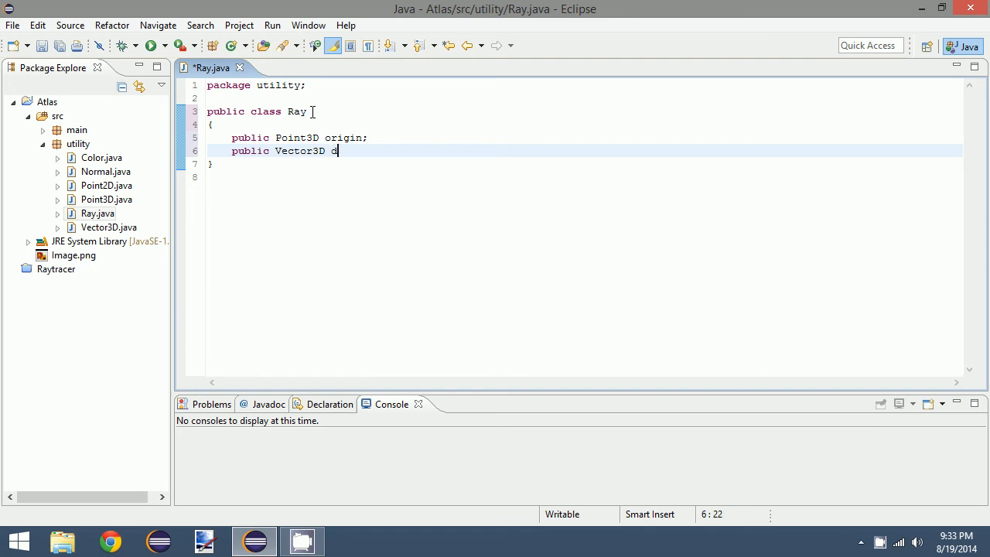
{"action": "type", "text": "irection"}
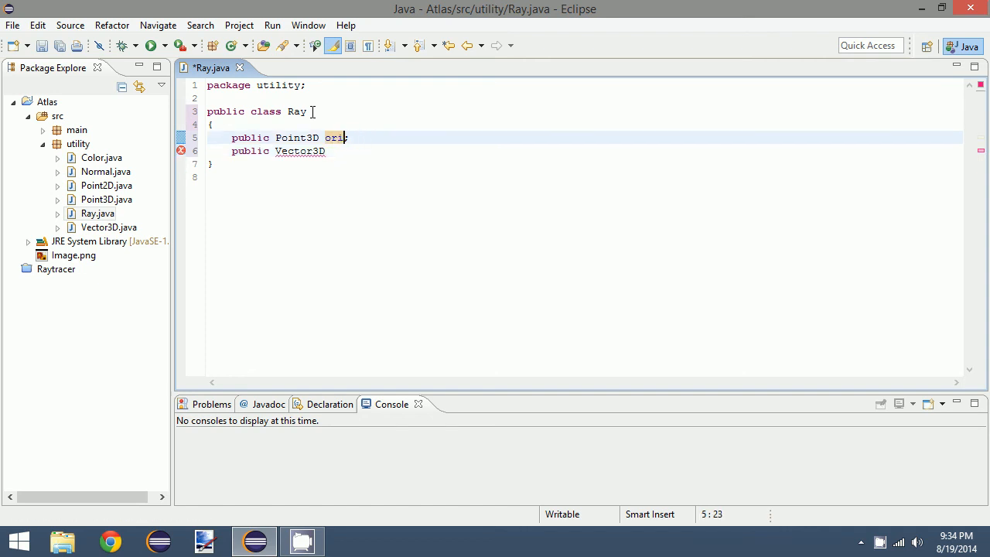
{"action": "type", "text": "gin"}
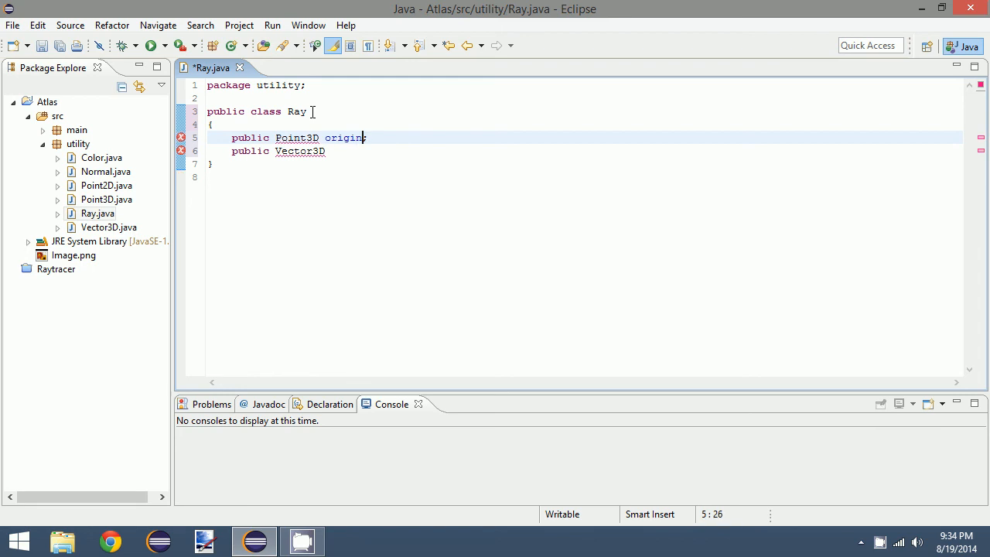
{"action": "type", "text": "direction;"}
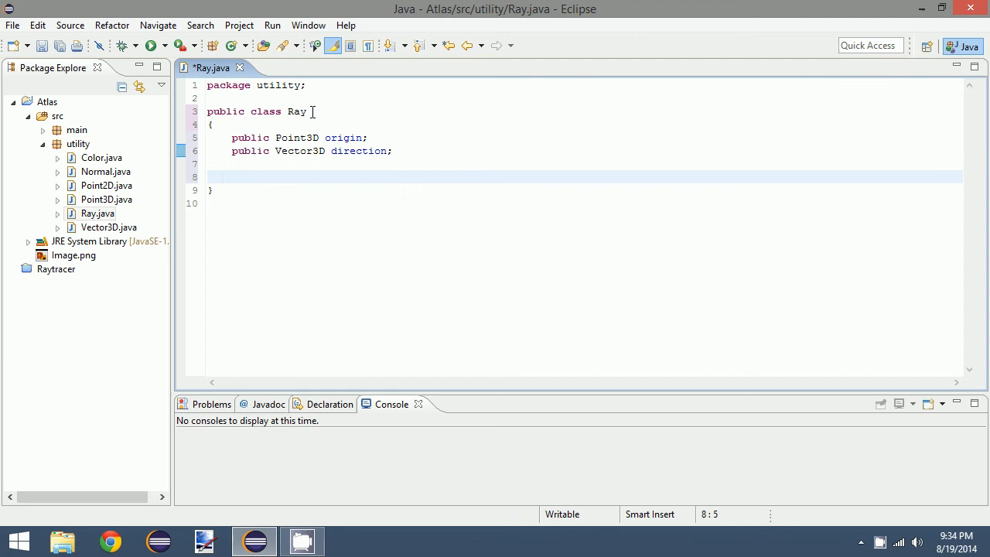
Write the constructor signature public Ray(Point3D origin, Vector3D direction).
{"action": "type", "text": "public"}
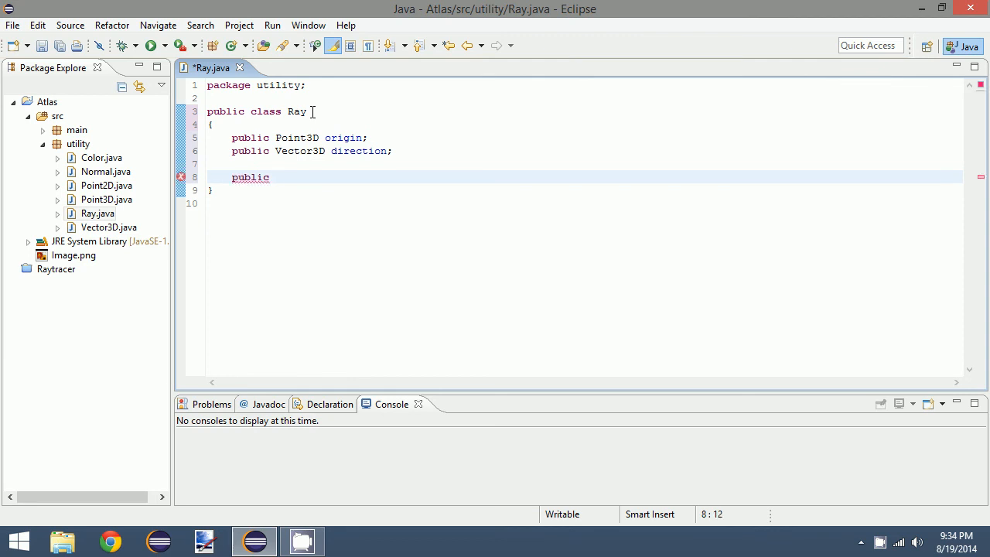
{"action": "type", "text": "Ra"}
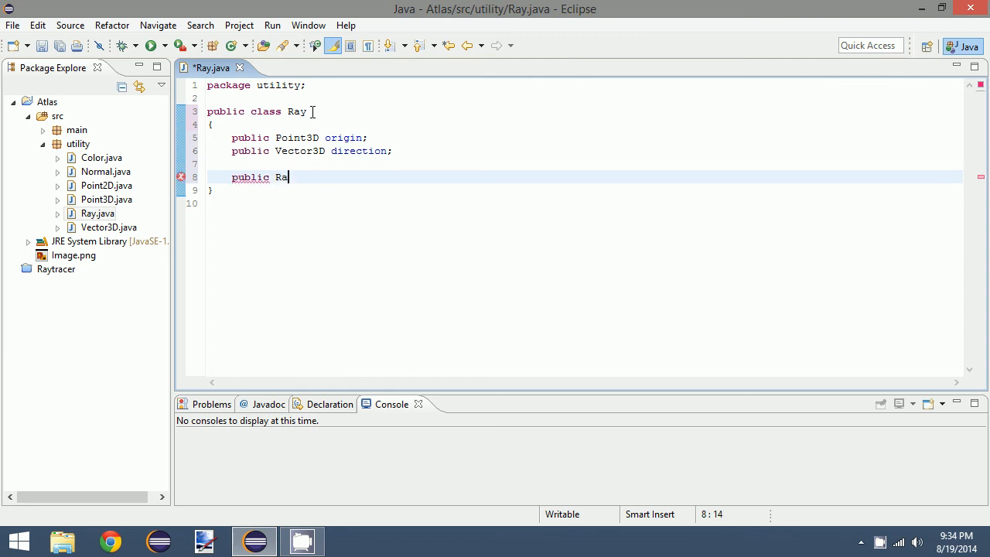
{"action": "type", "text": "y()"}
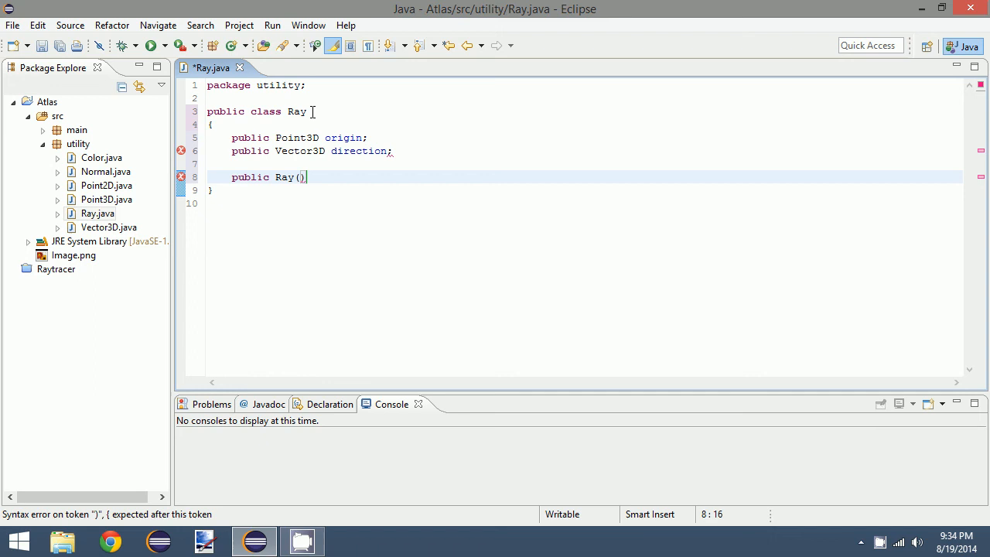
{"action": "type", "text": "Point3D"}
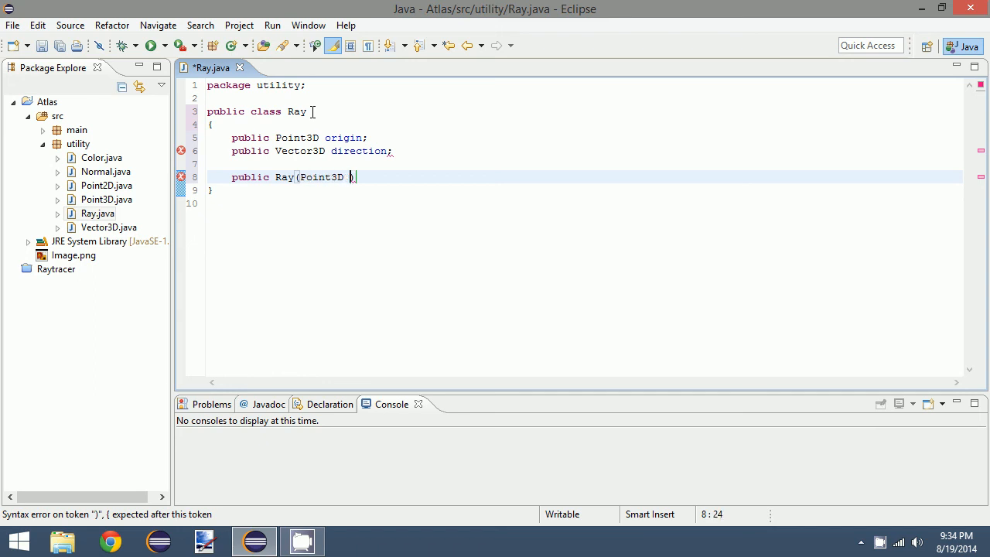
{"action": "type", "text": "origin, Vector3D direction"}
{"action": "type", "text": "{"}
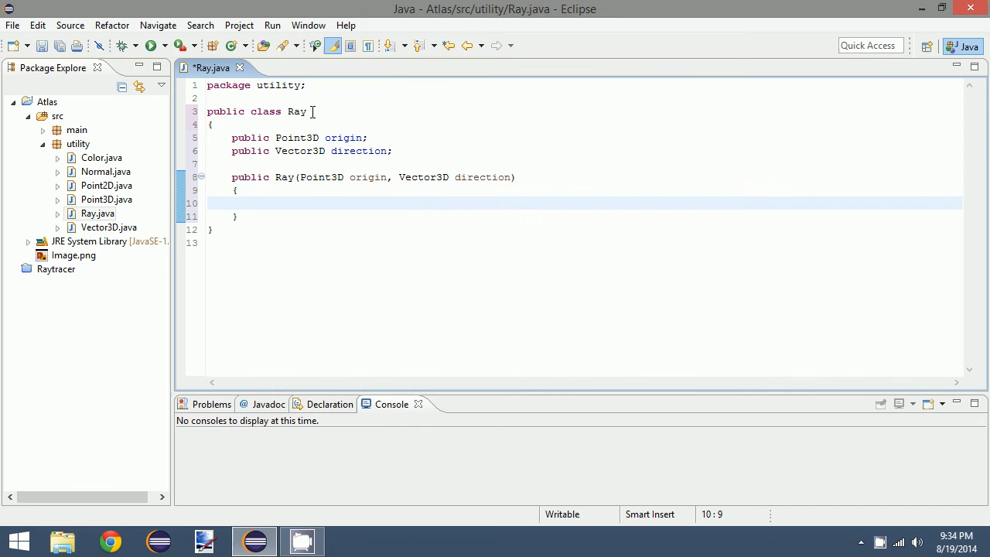
{"action": "type", "text": "origi"}
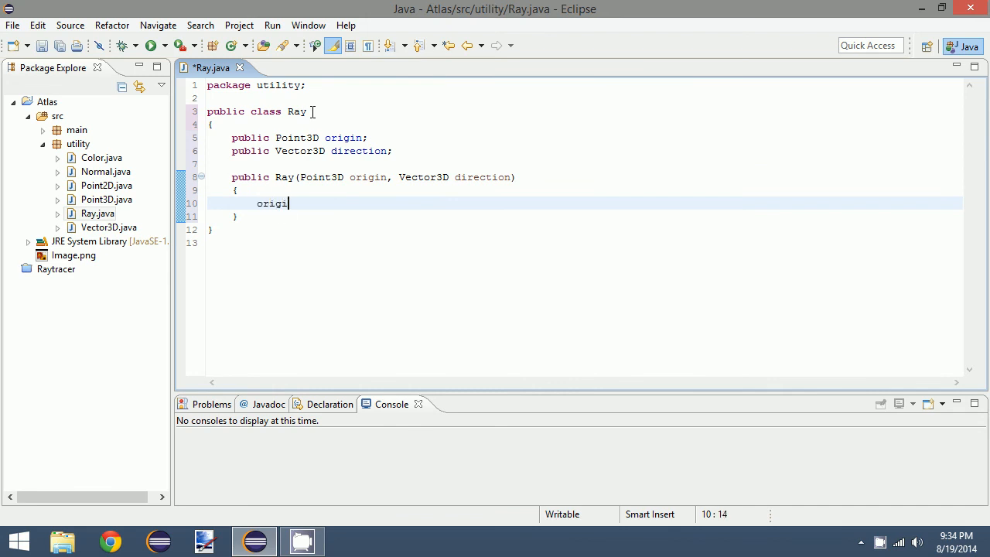
Assign this.origin = new Point3D(origin) and this.direction = new Vector3D(direction), then save Ray.java.
{"action": "type", "text": "this.or"}
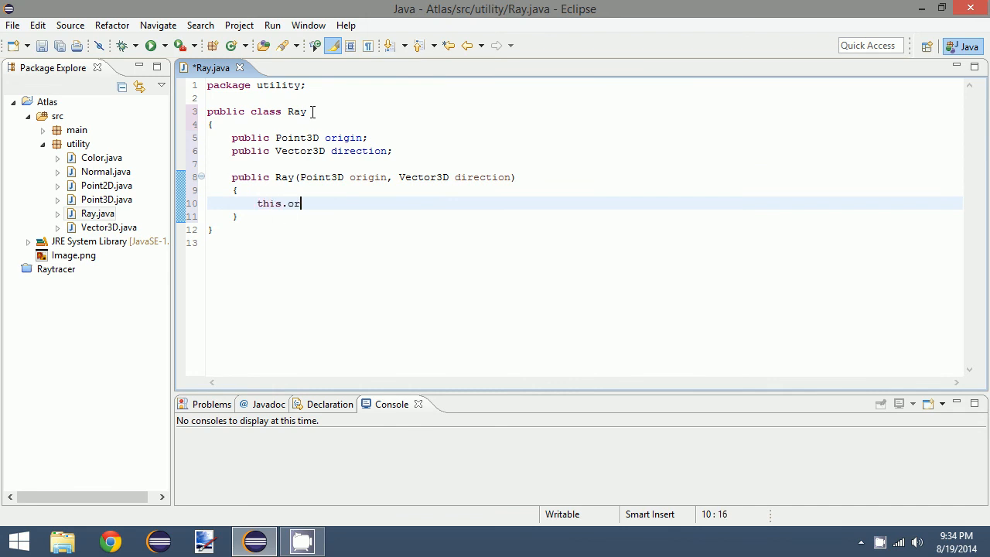
{"action": "type", "text": "igin = new Origin"}
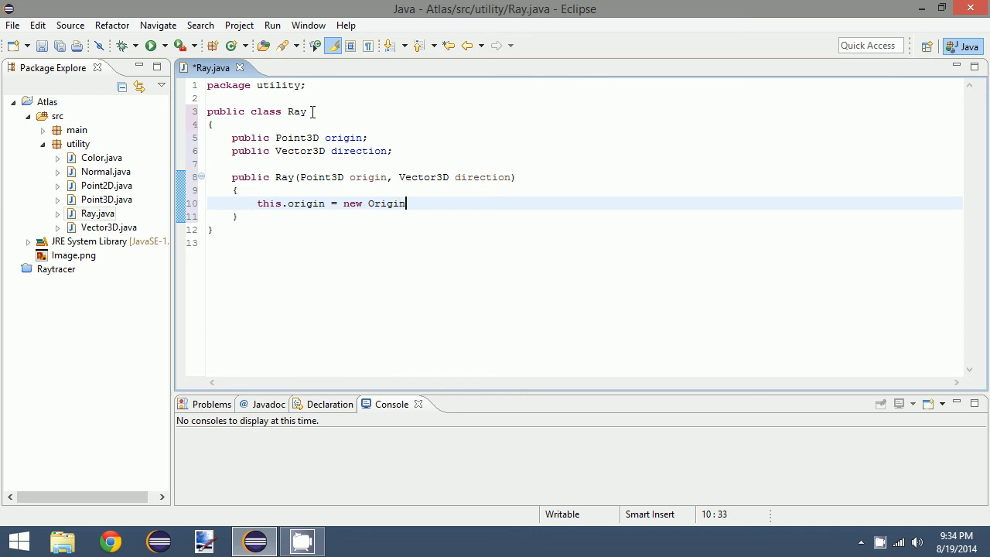
{"action": "type", "text": "(origin)1"}
{"action": "type", "text": "t"}
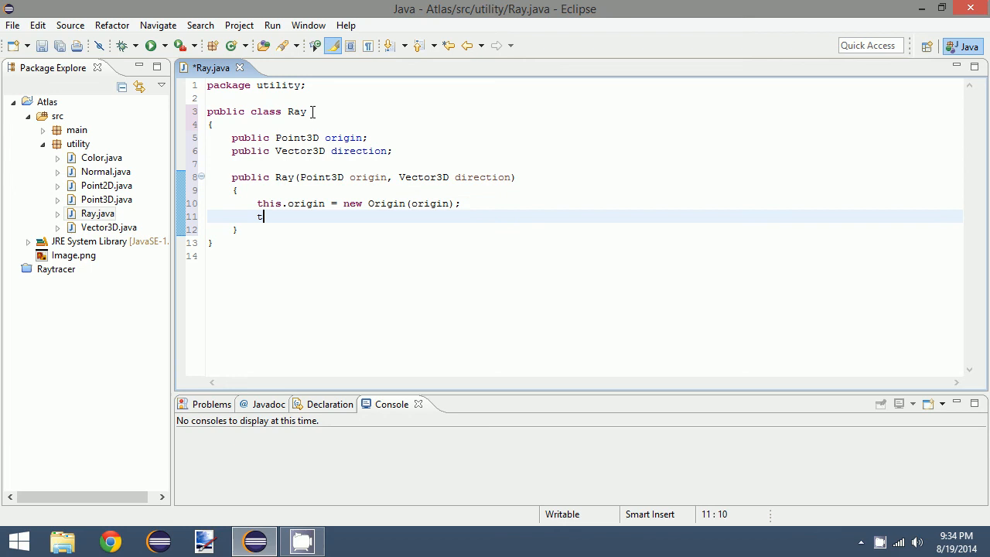
{"action": "type", "text": "his.directio"}
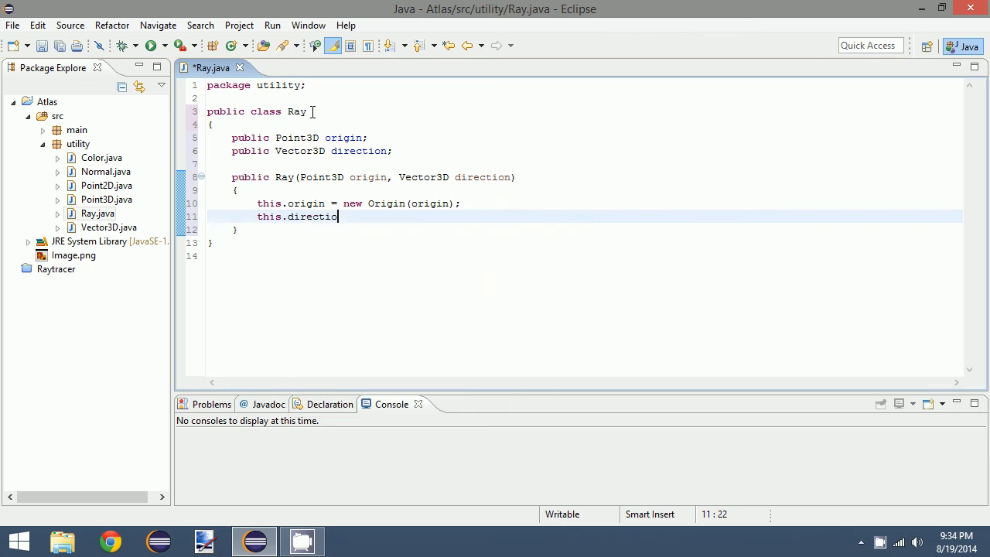
{"action": "type", "text": "n = new"}
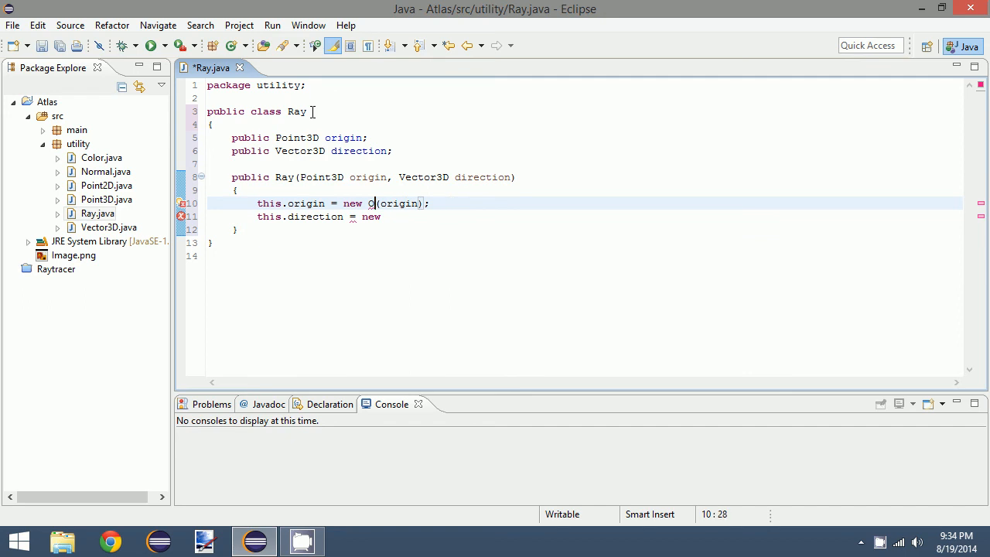
{"action": "type", "text": "oint3D"}
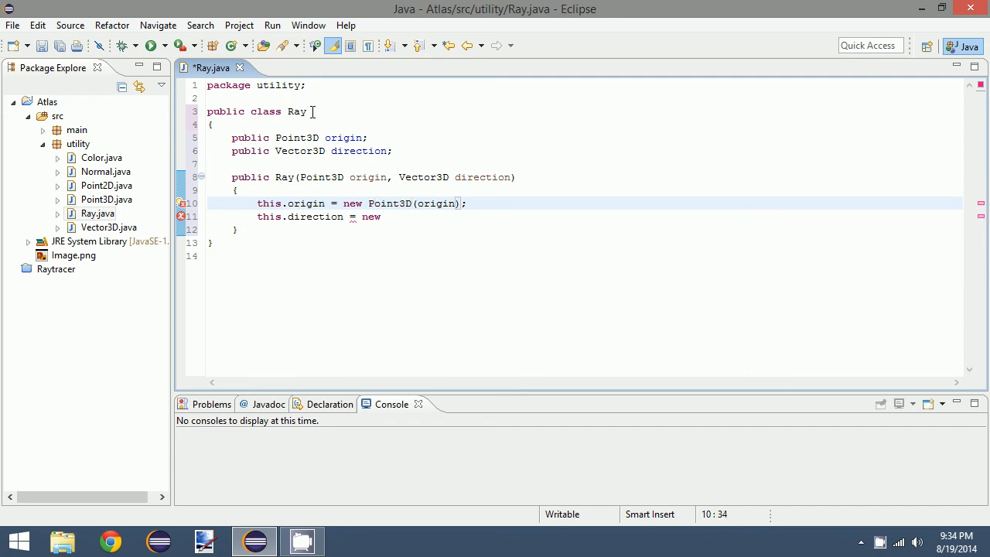
{"action": "type", "text": "Vector3D(directio"}
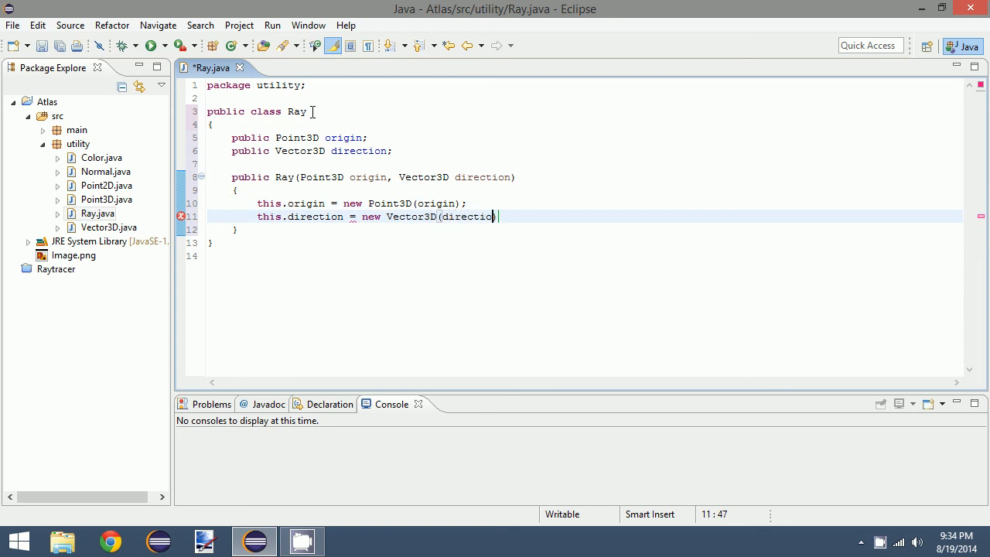
{"action": "type", "text": "n)"}
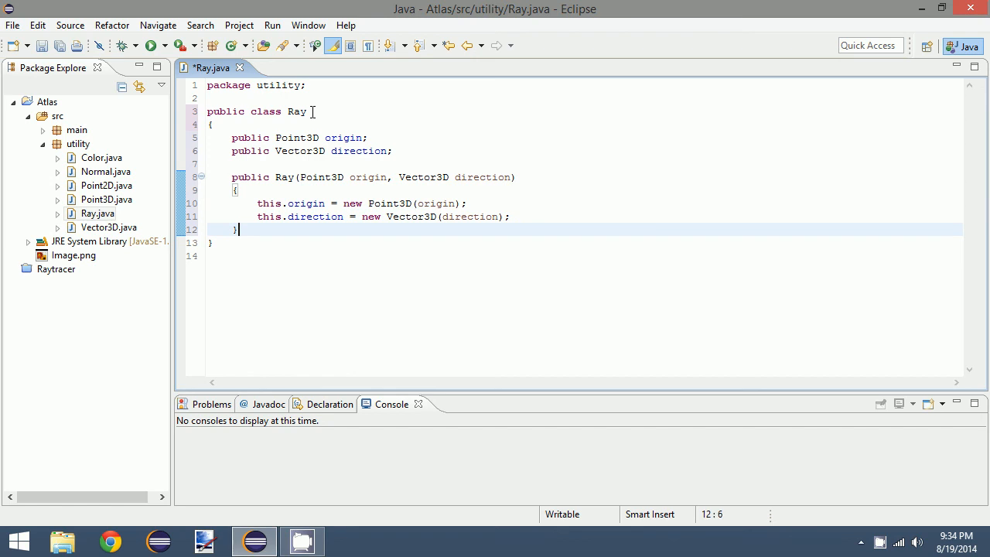
{"action": "key", "text": "ctrl+s"}
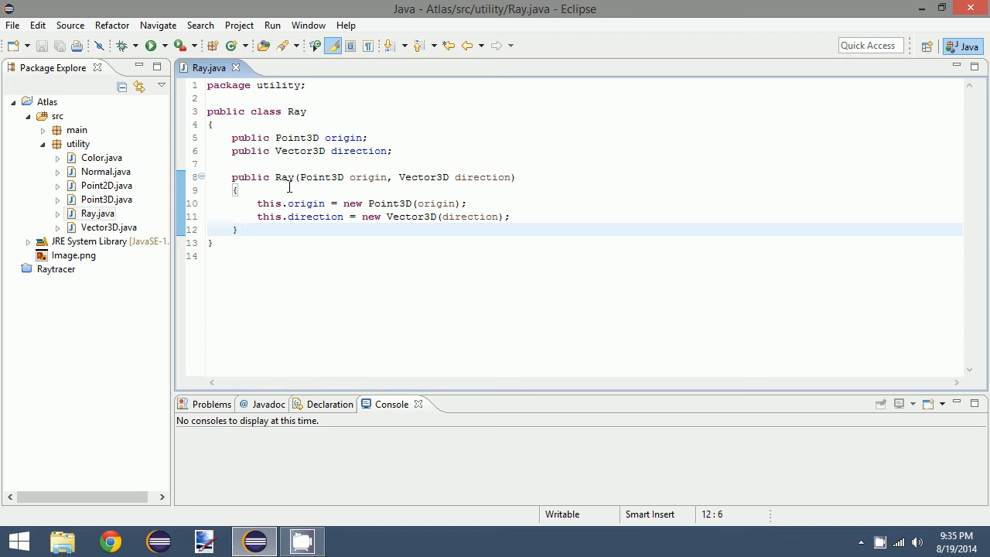
{"action": "left_click", "coordinate": [101, 158]}
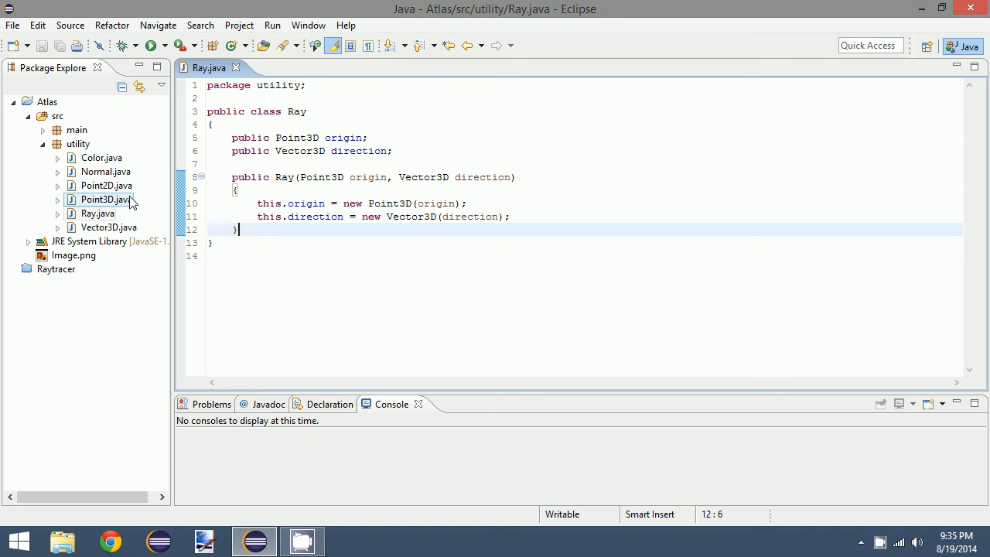
{"action": "left_click", "coordinate": [109, 226]}
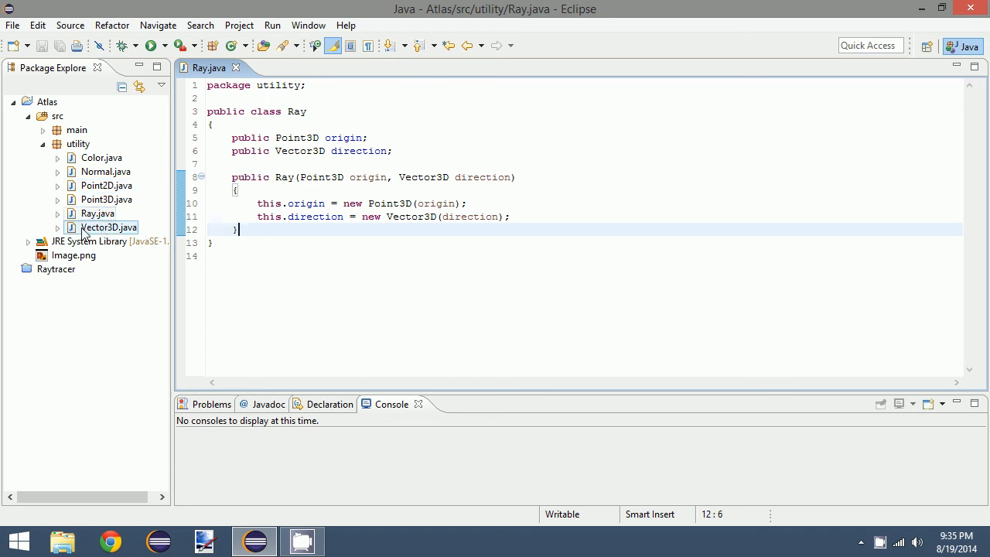
{"action": "left_click", "coordinate": [98, 213]}
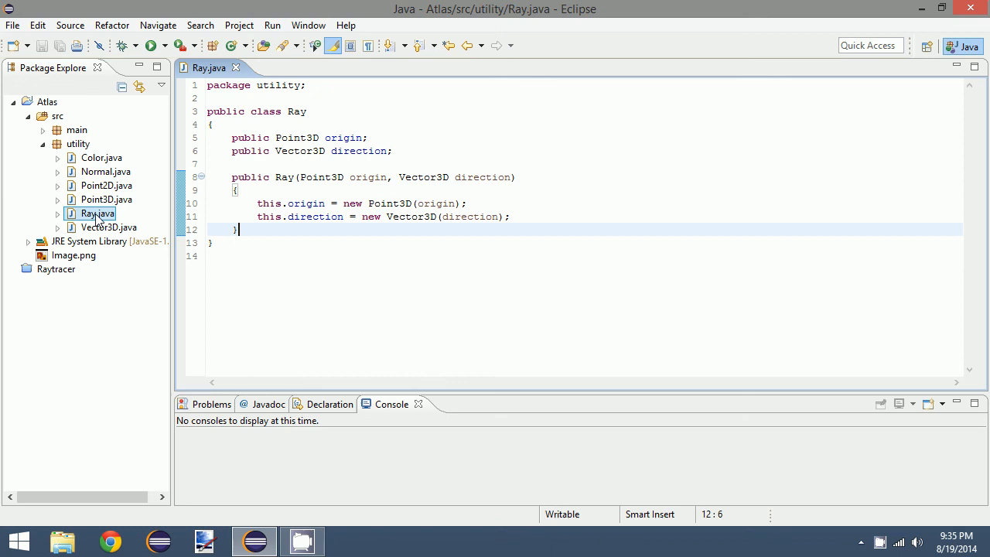
{"action": "mouse_move", "coordinate": [137, 190]}
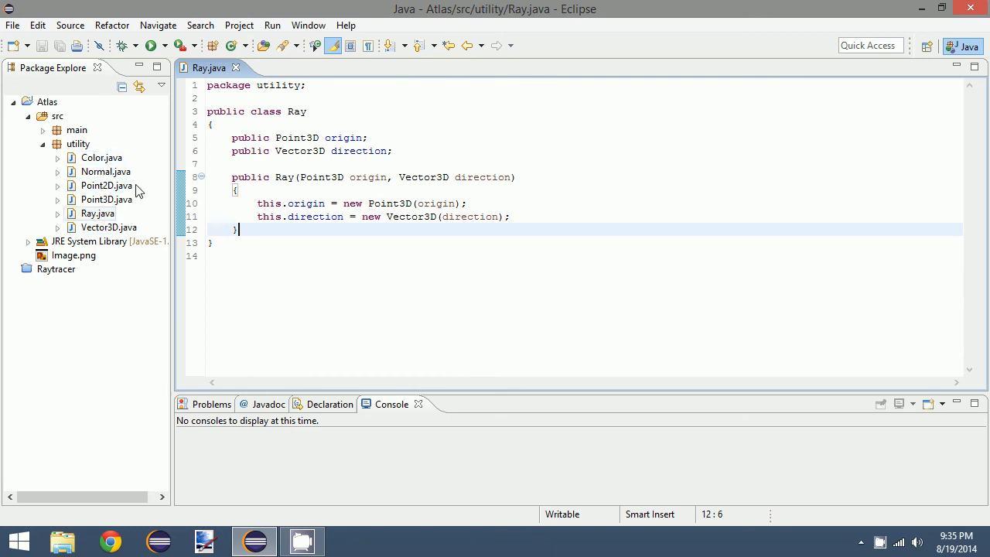